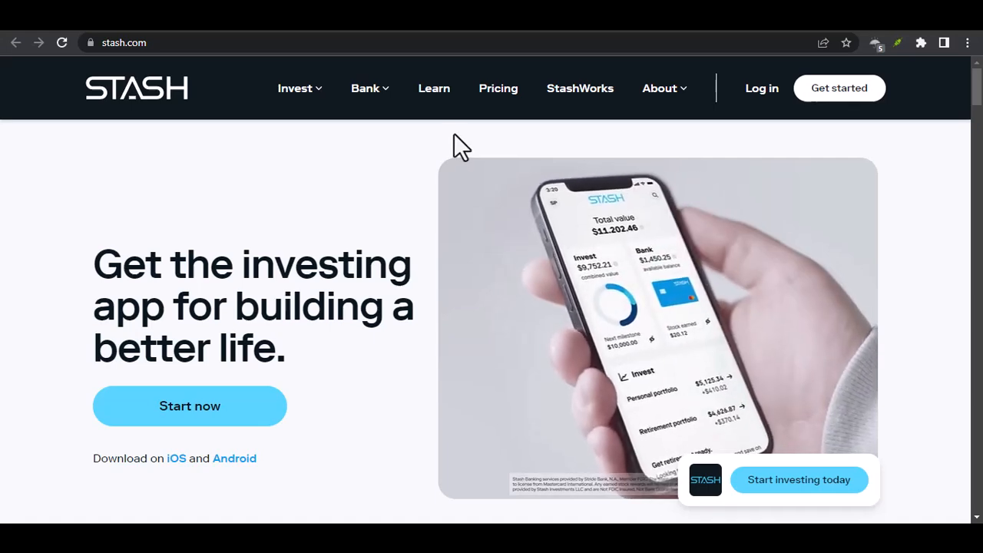
scroll(down, 3)
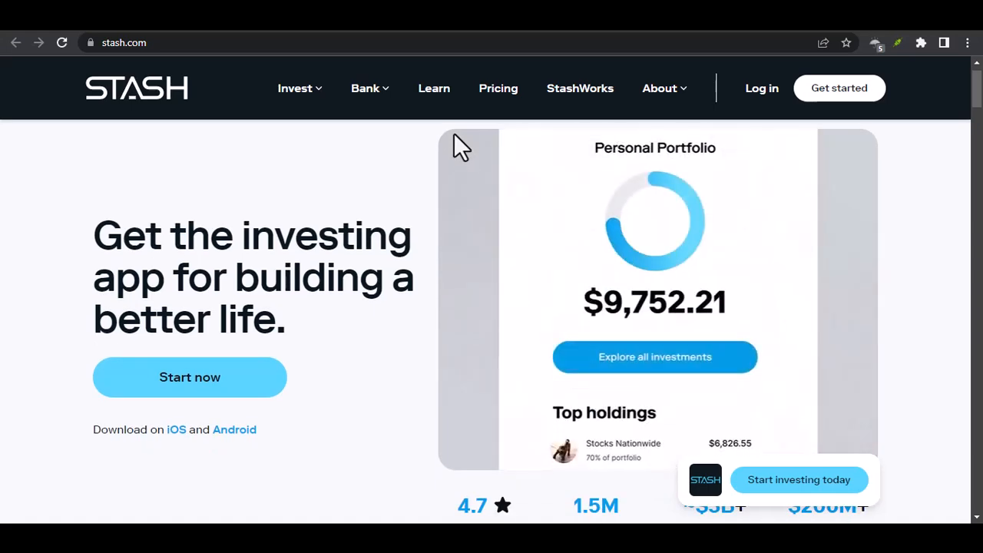
scroll(down, 3)
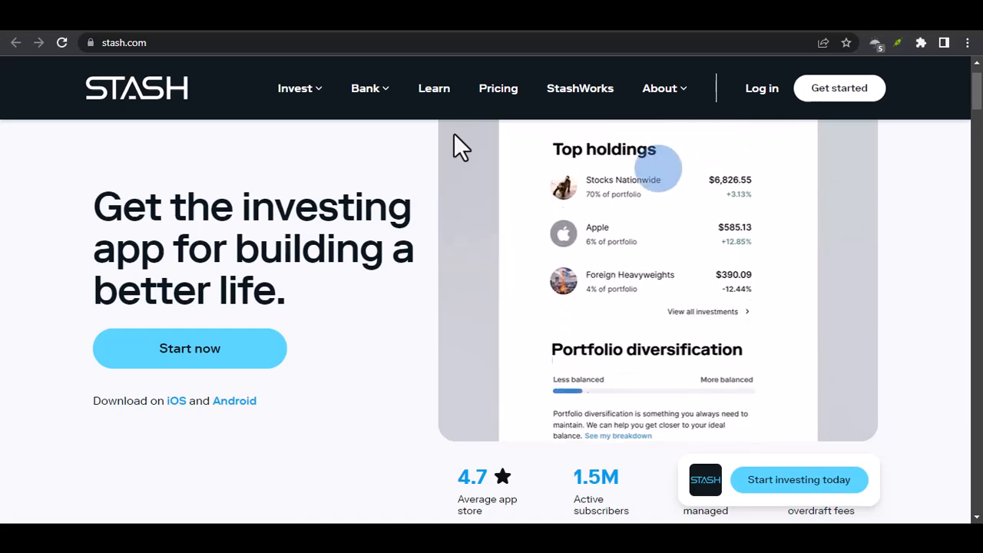
scroll(down, 3)
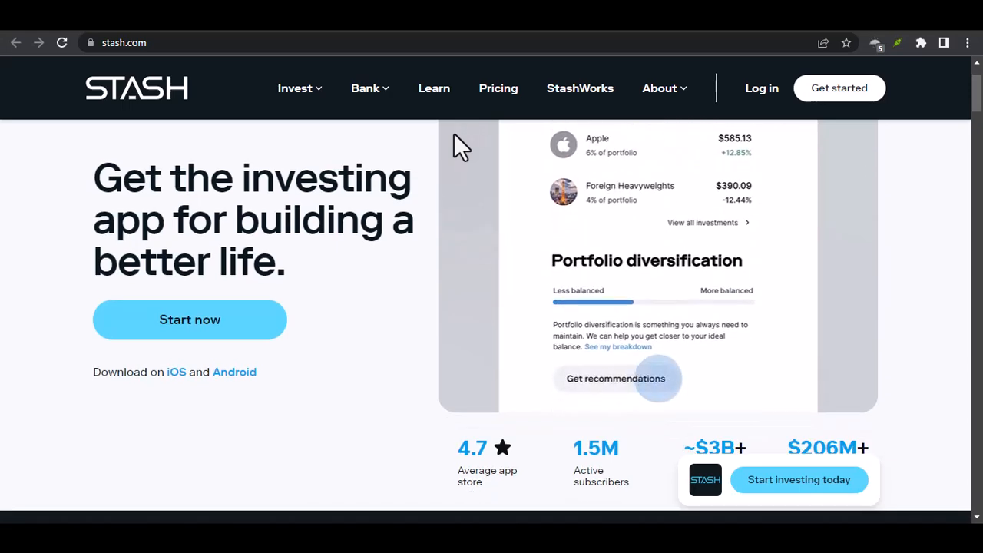
scroll(down, 3)
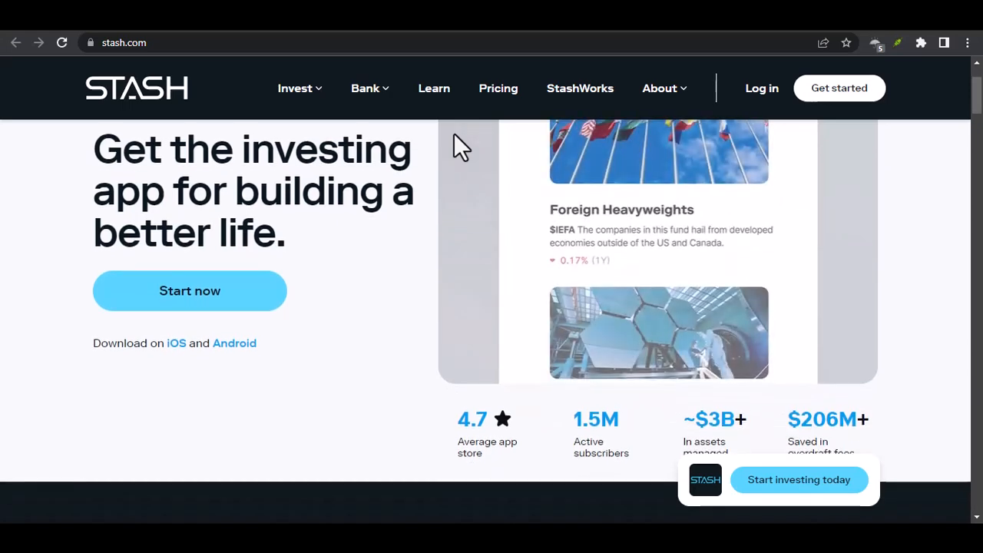
scroll(down, 3)
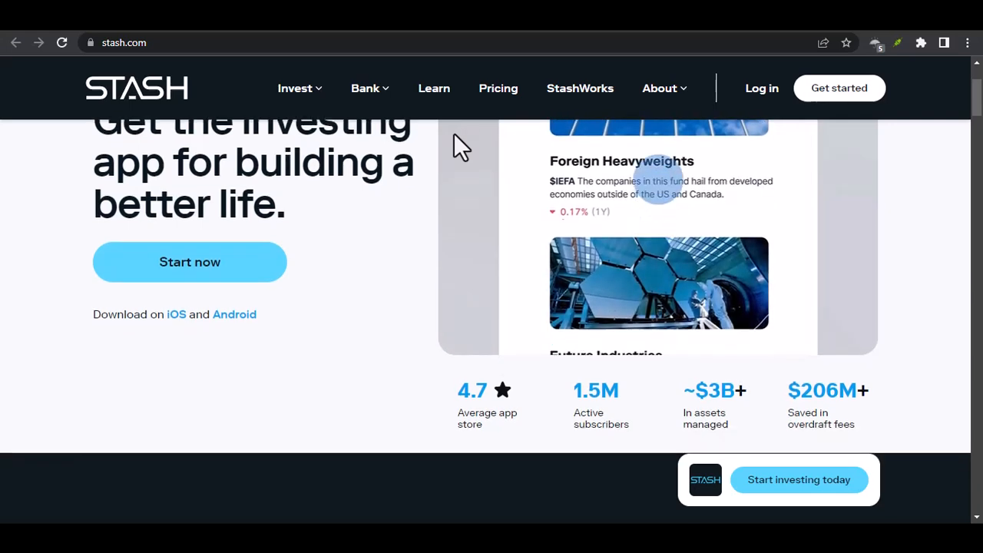
scroll(down, 3)
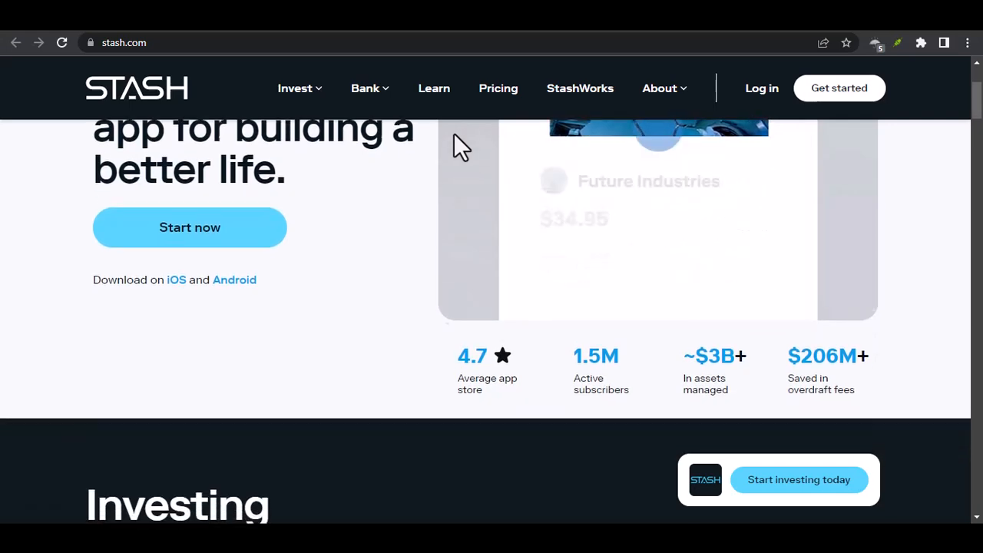
scroll(down, 3)
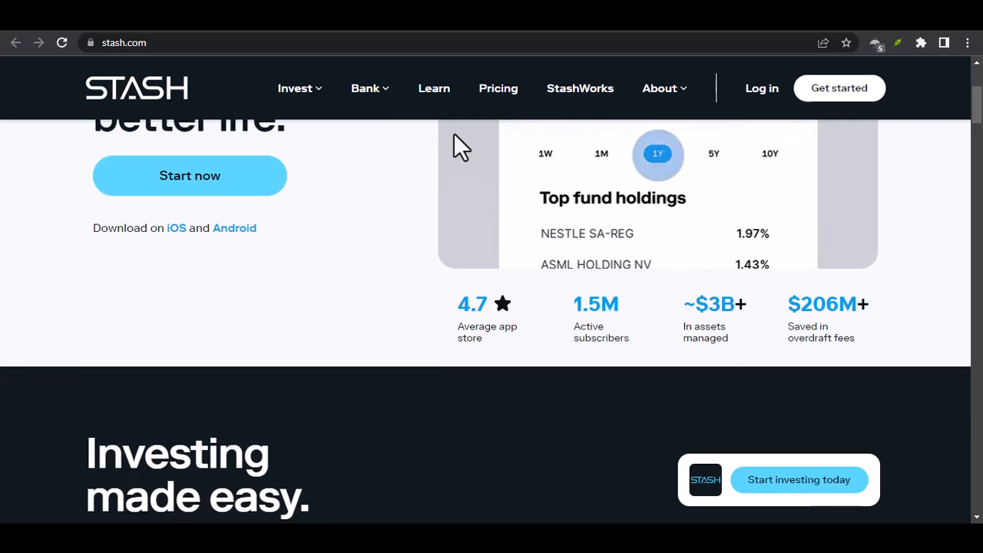
scroll(down, 3)
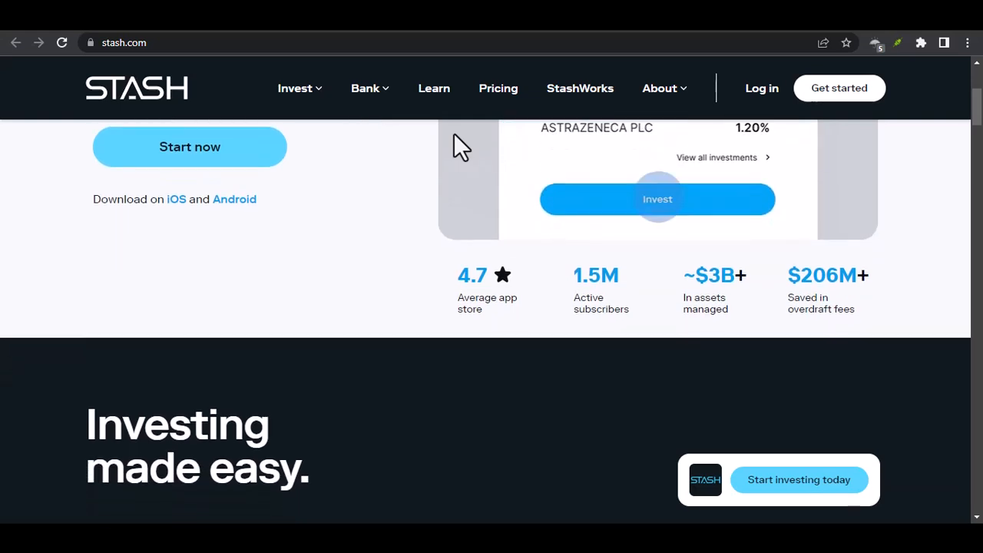
scroll(down, 3)
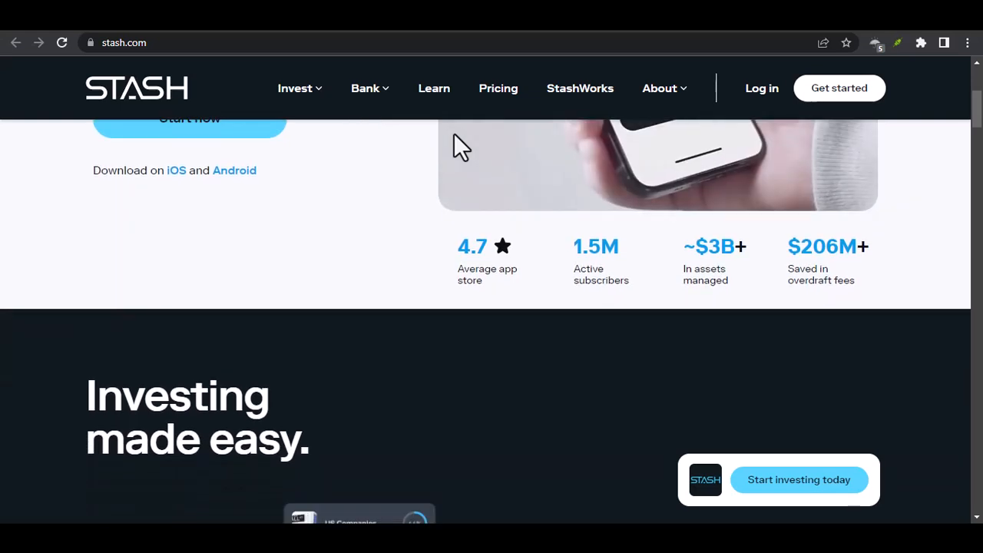
scroll(down, 3)
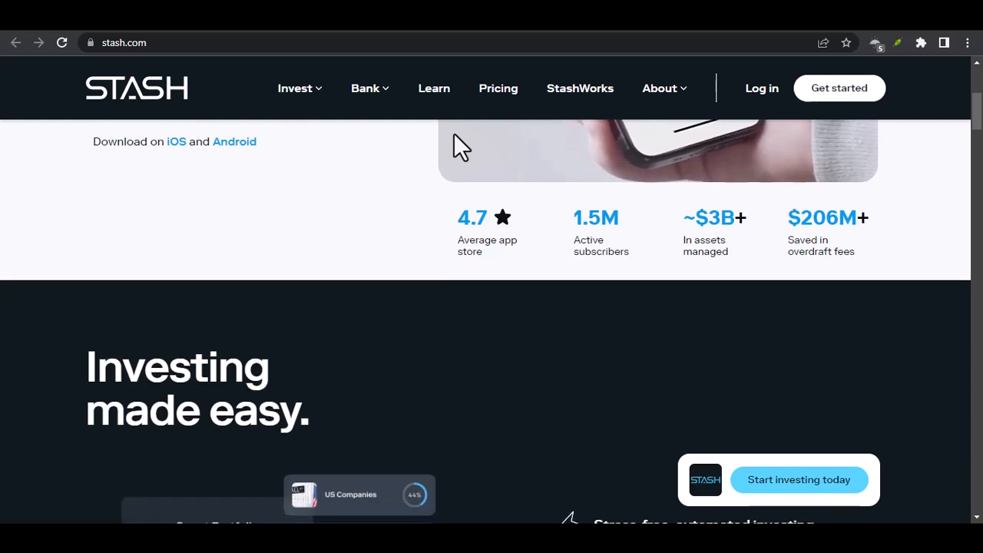
scroll(down, 3)
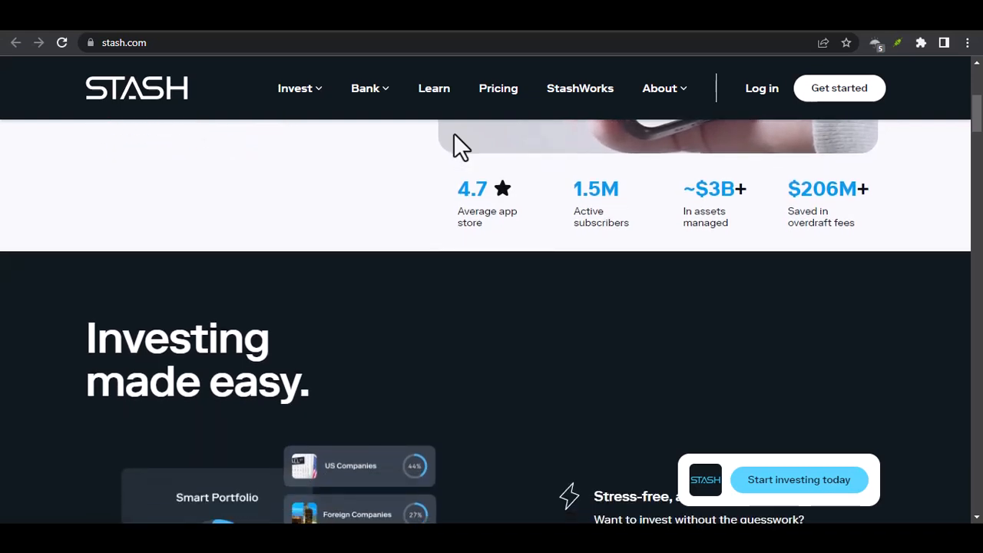
scroll(down, 3)
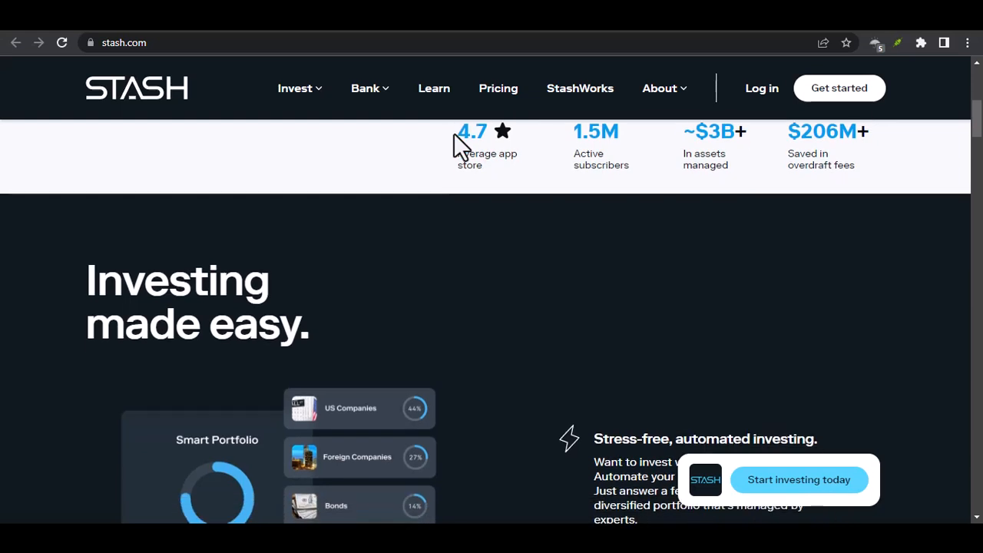
scroll(down, 3)
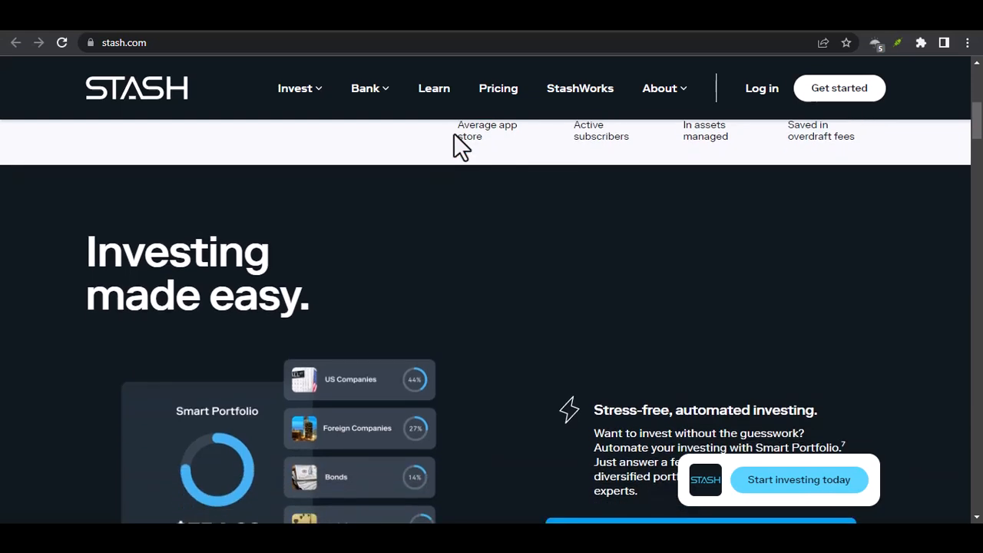
scroll(down, 3)
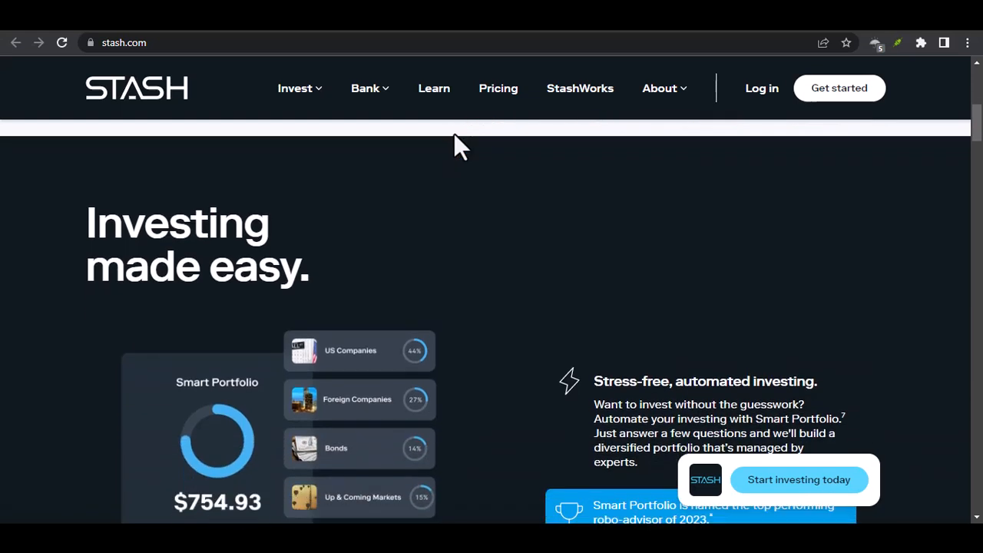
scroll(down, 3)
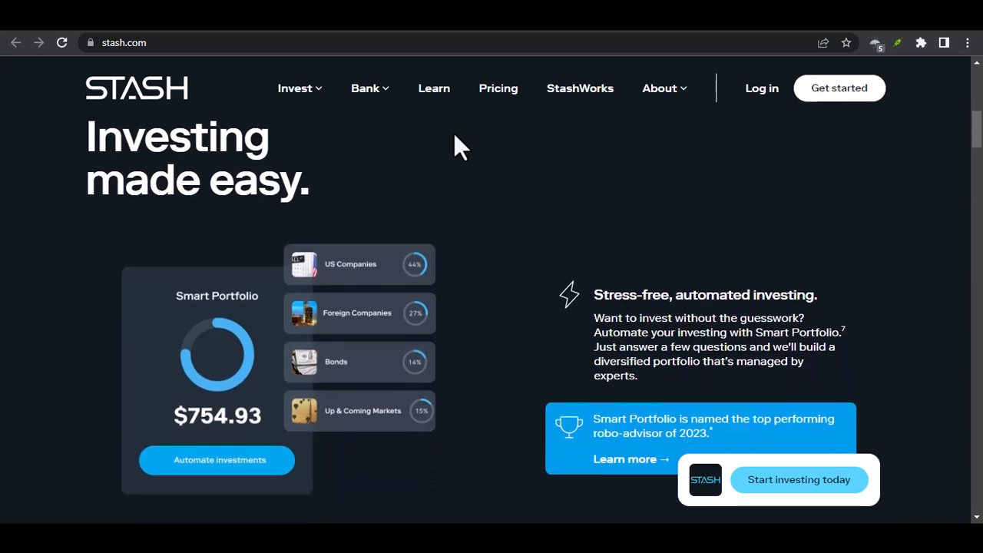
scroll(down, 3)
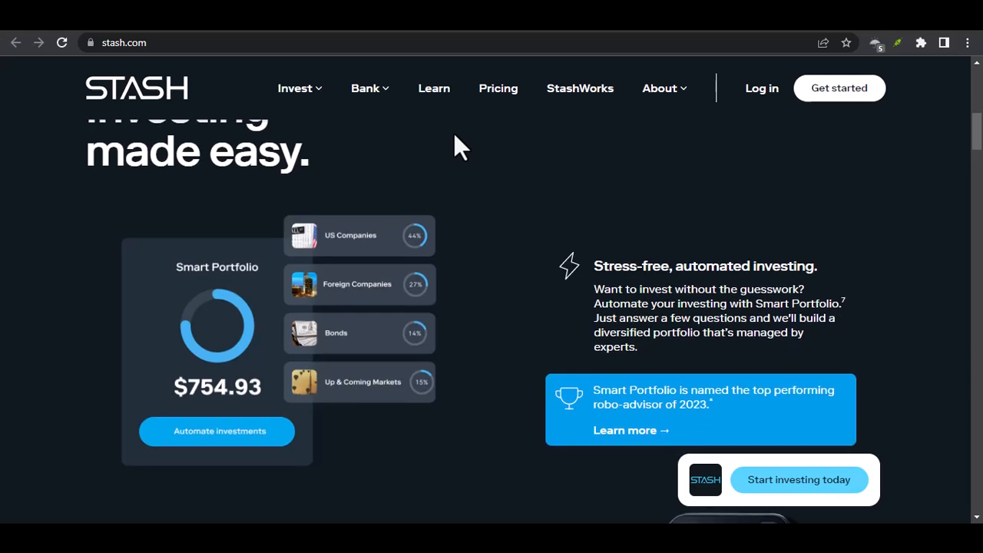
scroll(down, 3)
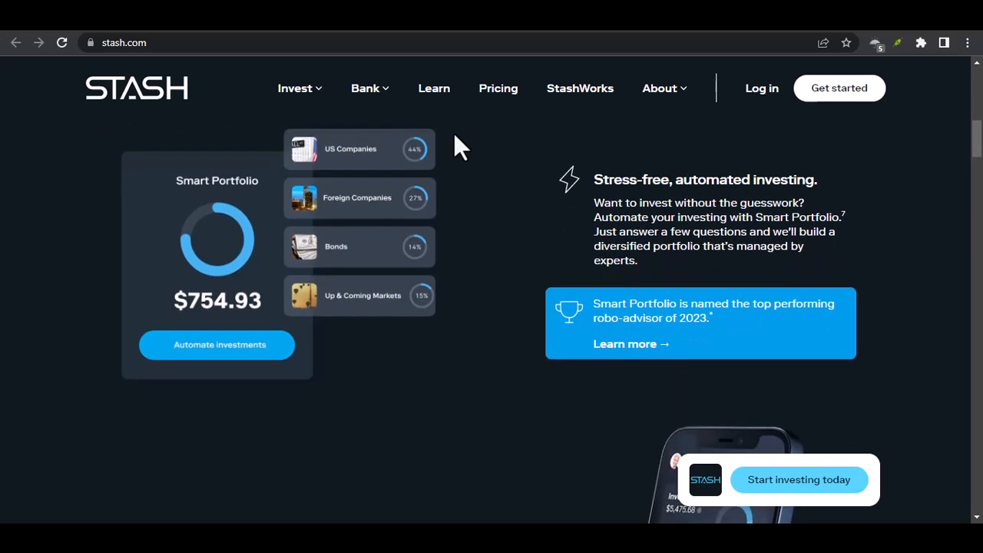
scroll(down, 3)
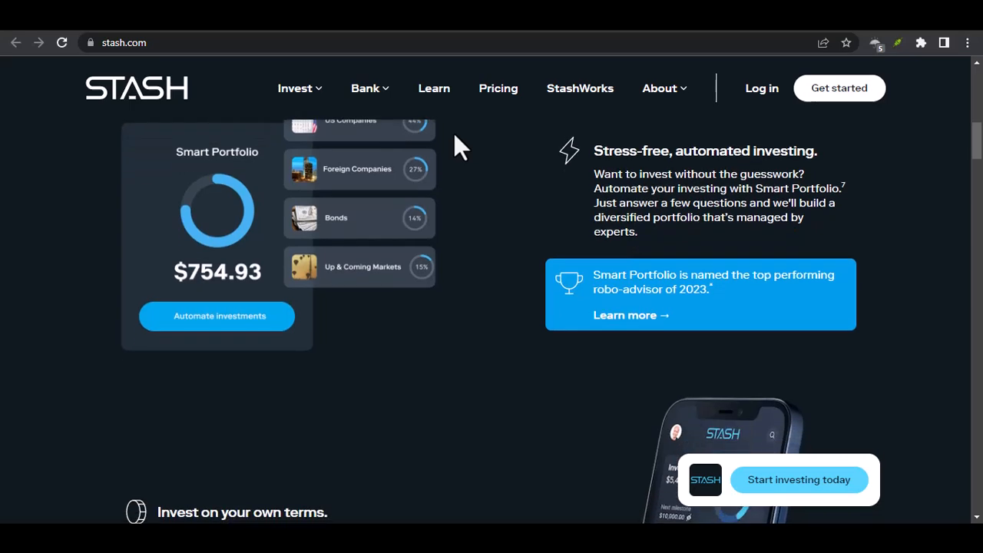
scroll(down, 3)
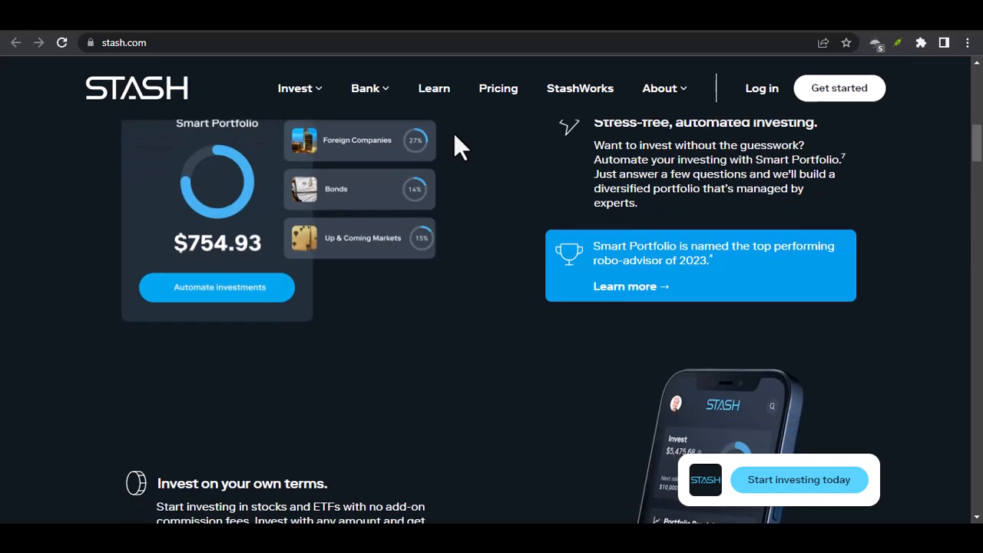
scroll(down, 3)
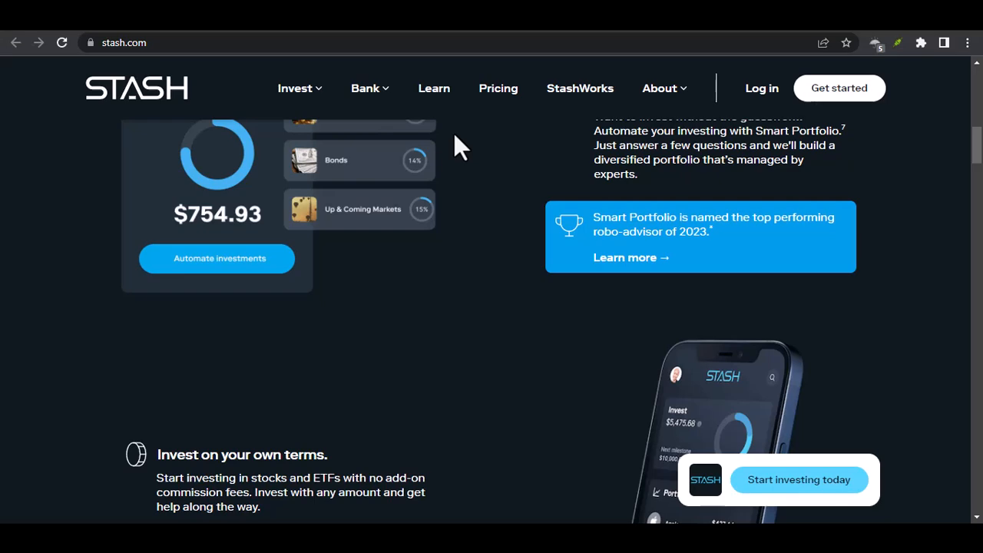
scroll(down, 3)
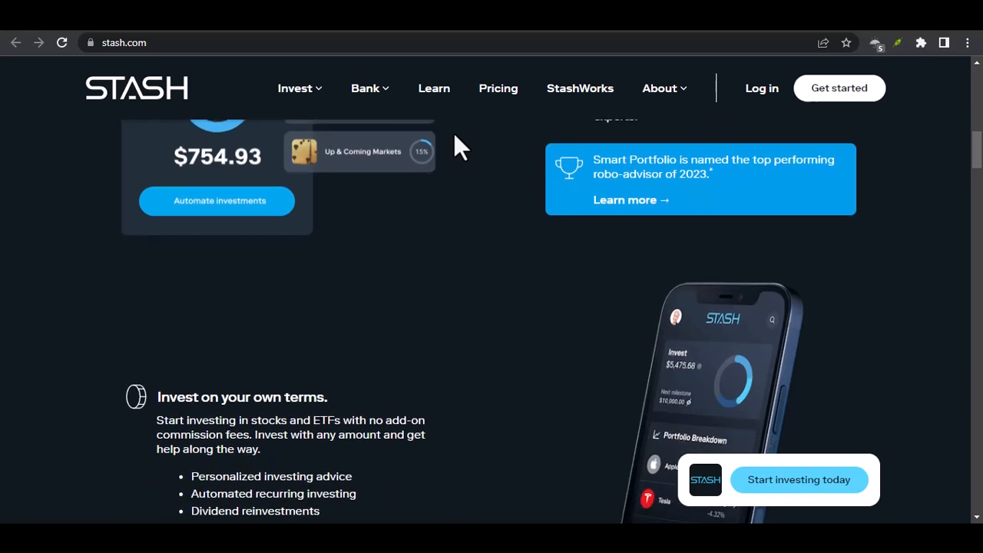
scroll(down, 3)
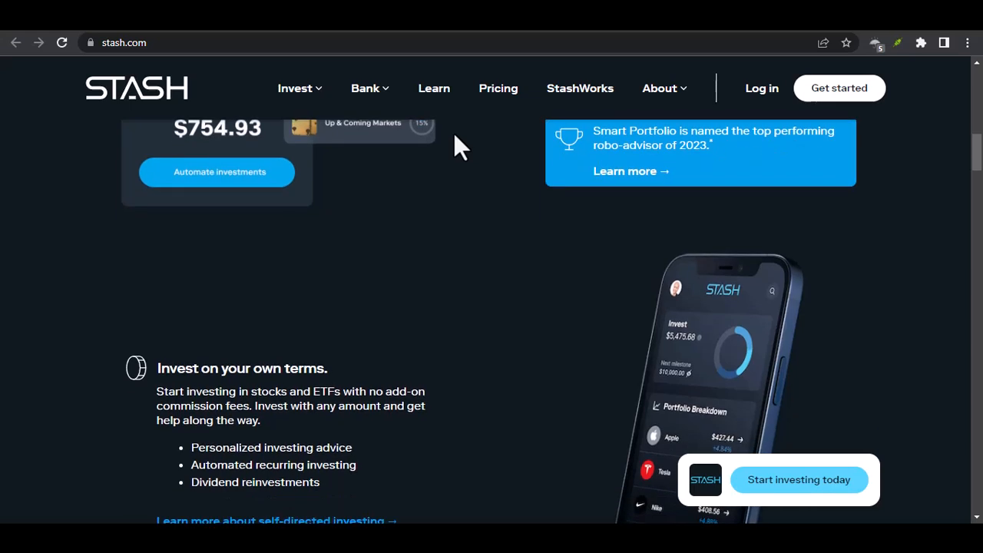
scroll(down, 3)
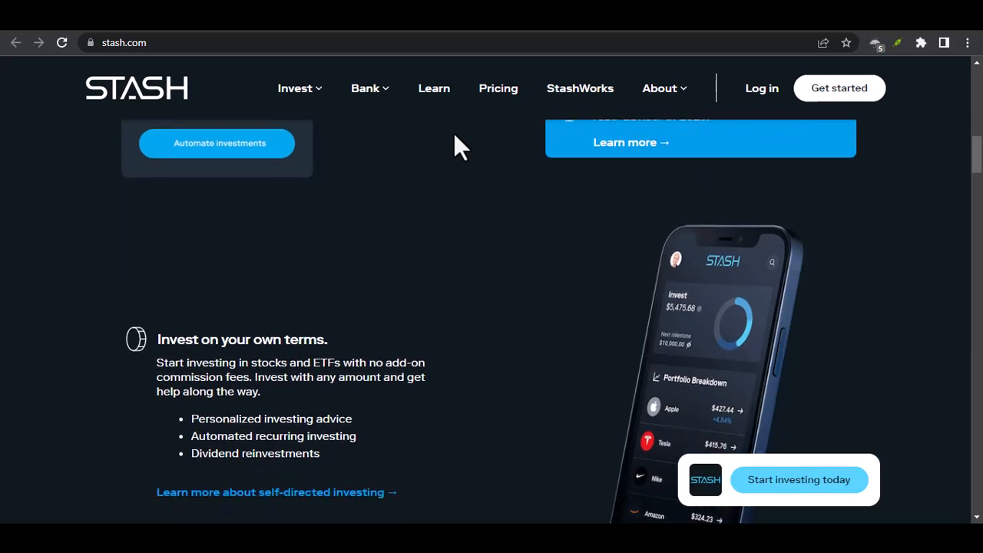
scroll(down, 3)
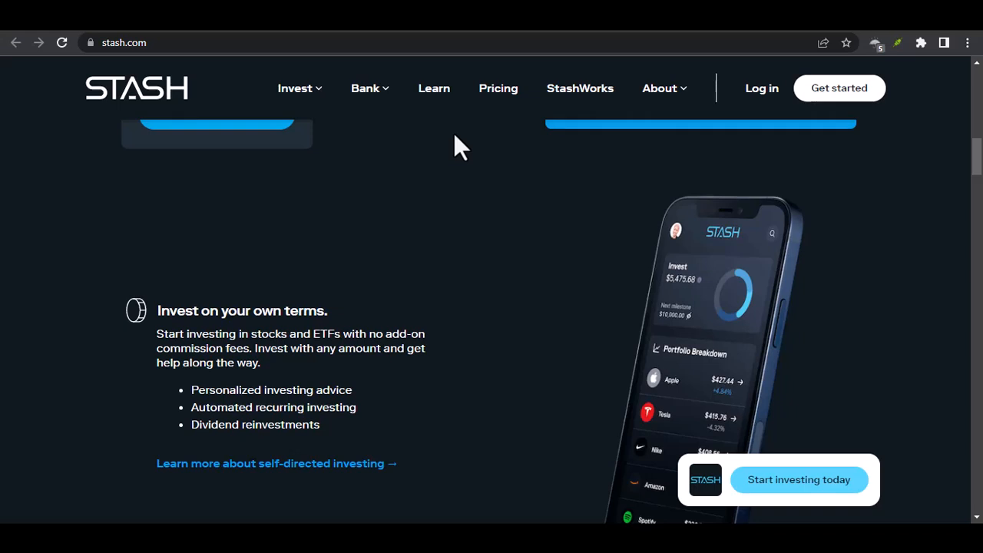
scroll(down, 3)
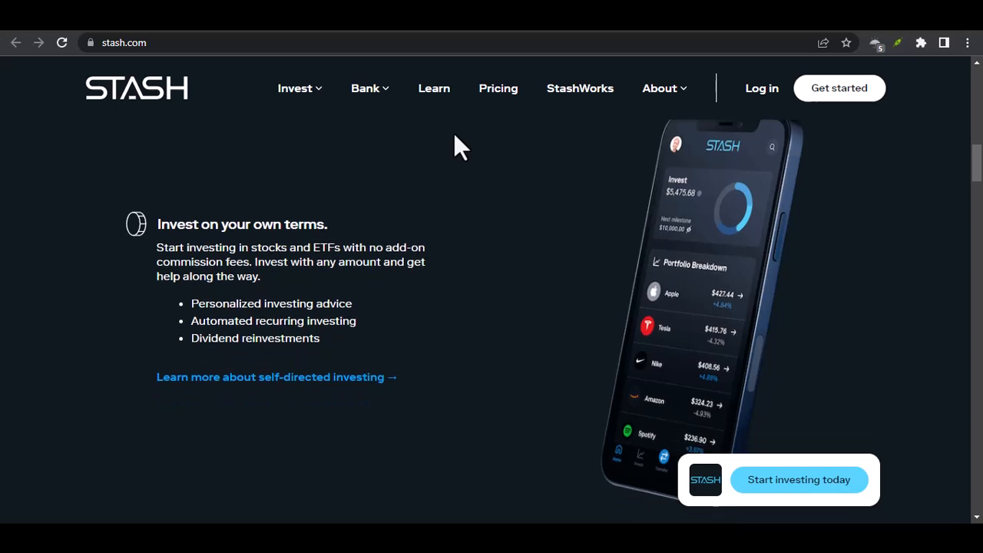
scroll(down, 3)
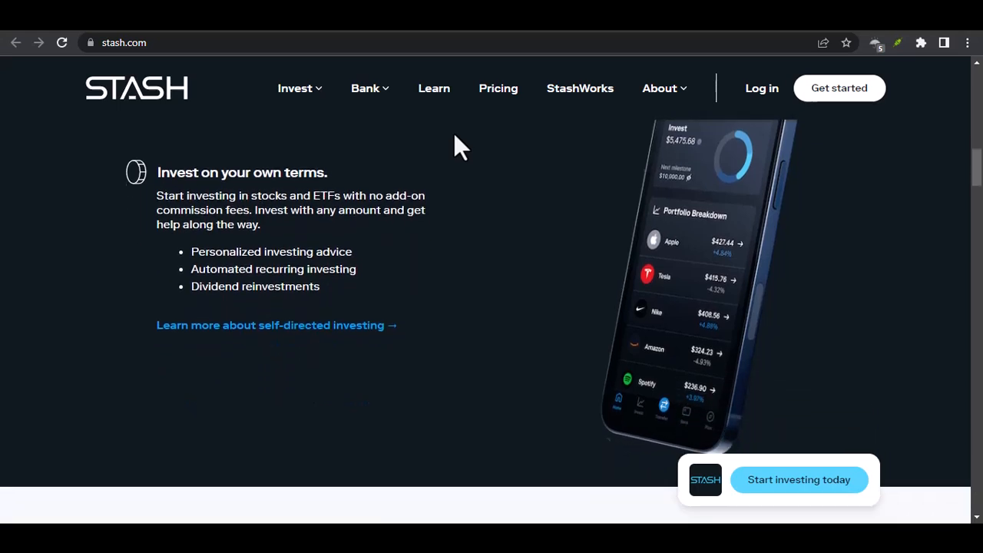
scroll(down, 3)
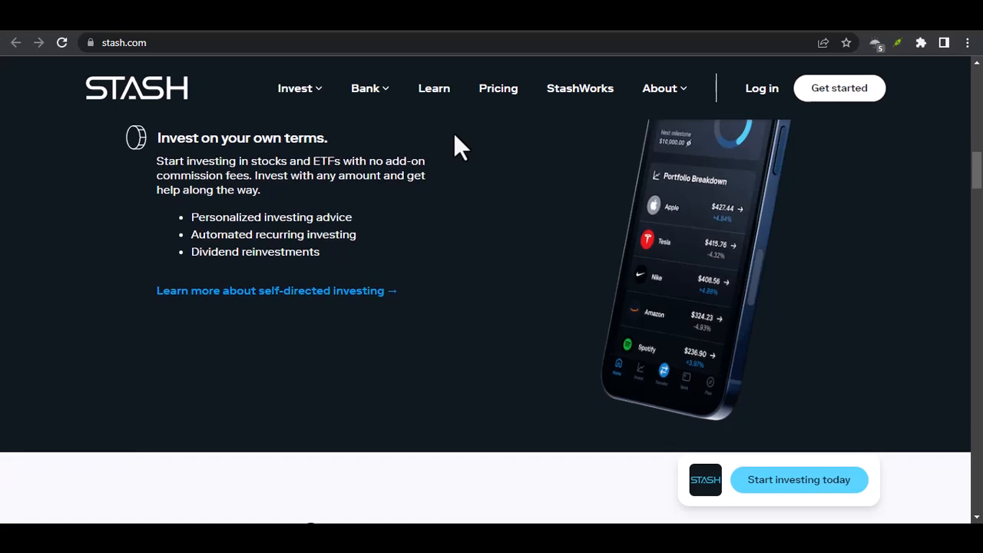
scroll(down, 3)
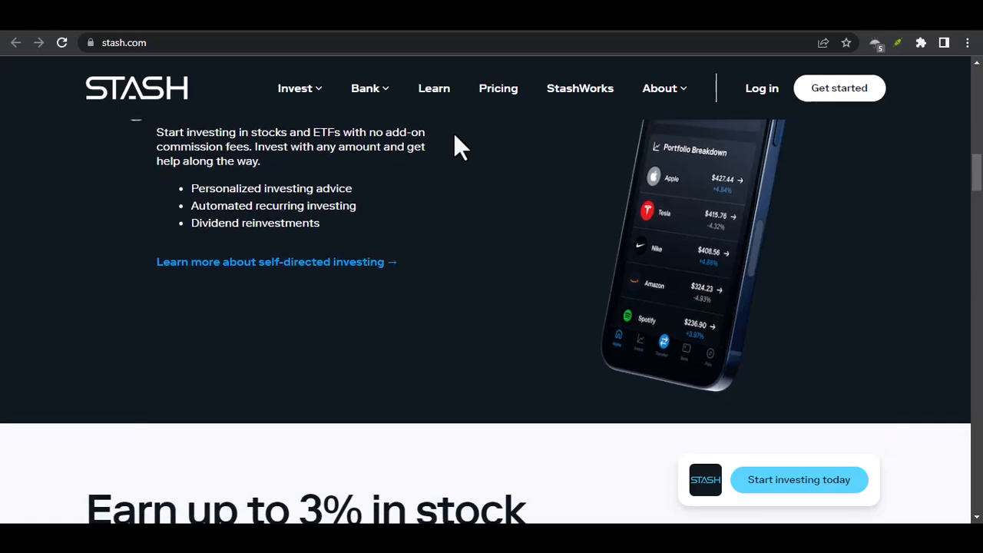
scroll(down, 3)
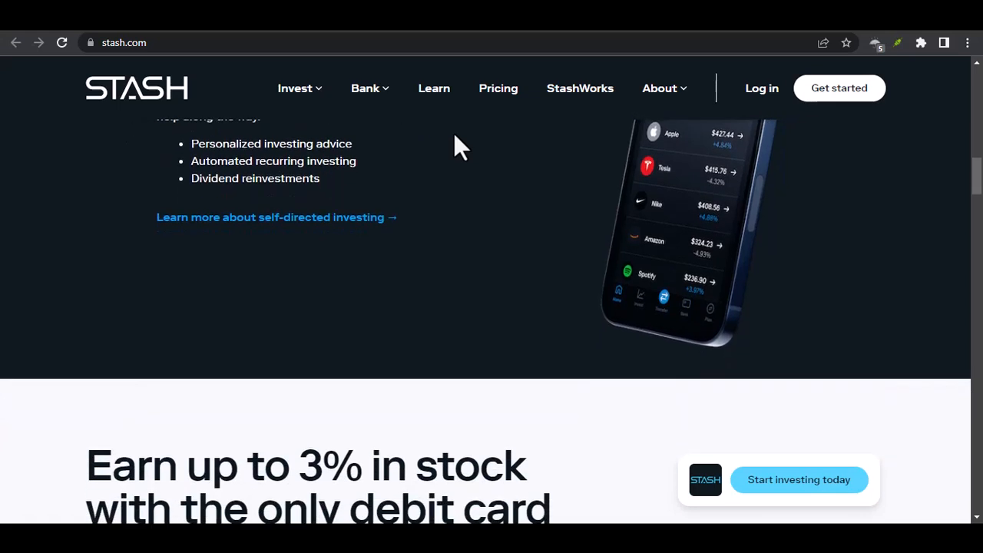
scroll(down, 3)
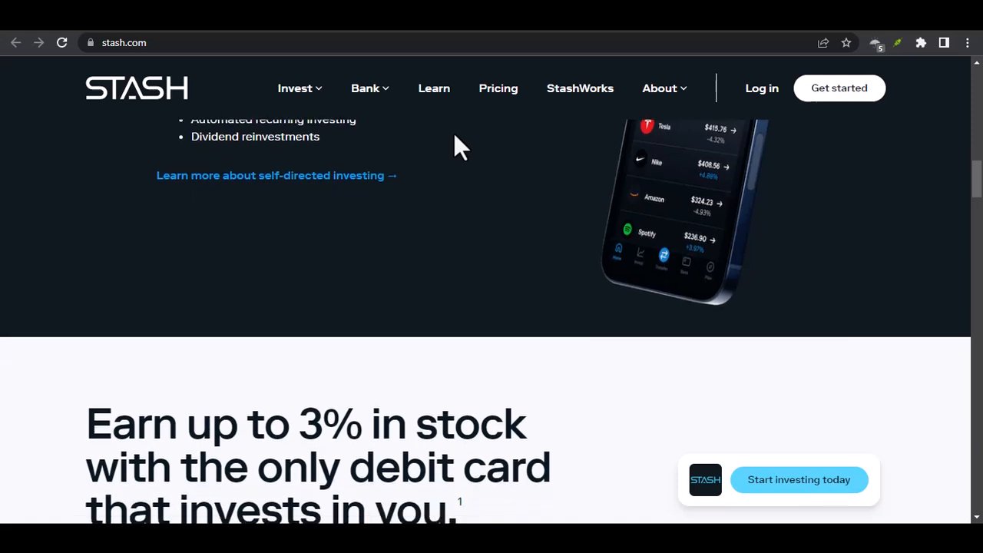
scroll(down, 3)
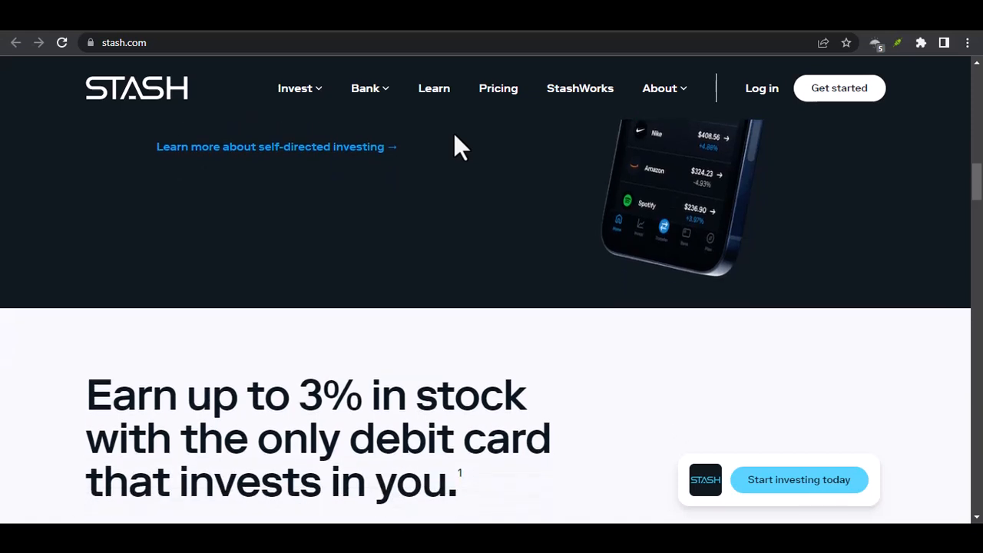
scroll(down, 3)
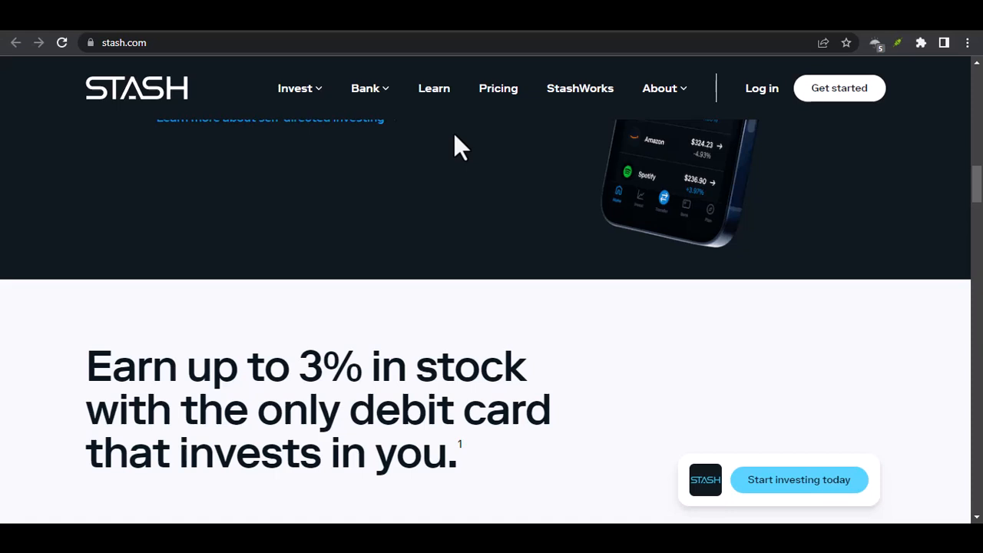
scroll(down, 3)
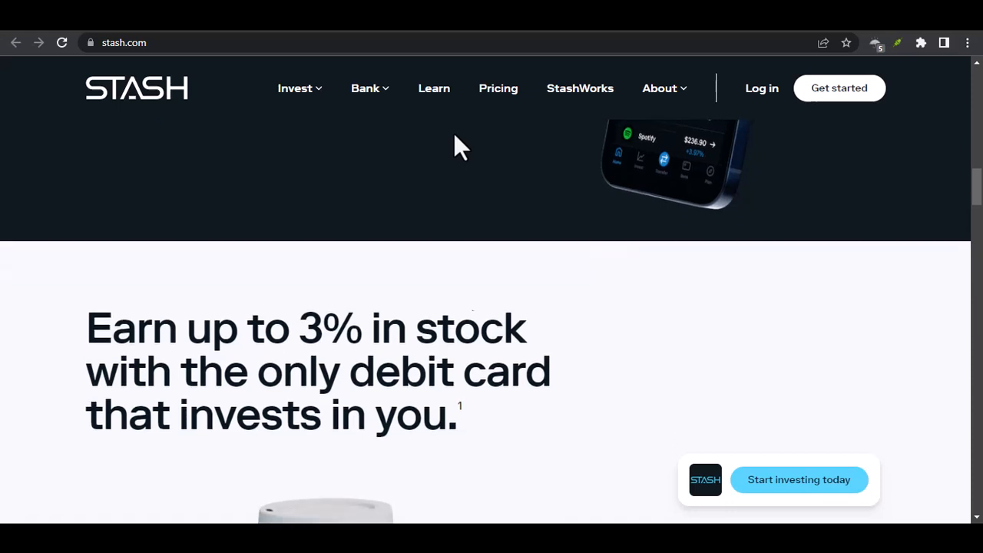
scroll(down, 3)
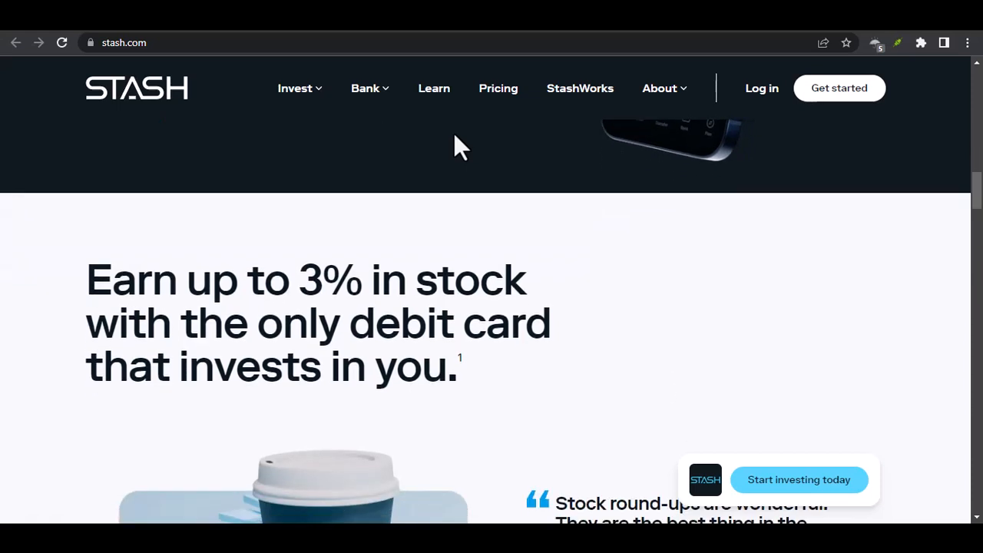
scroll(down, 3)
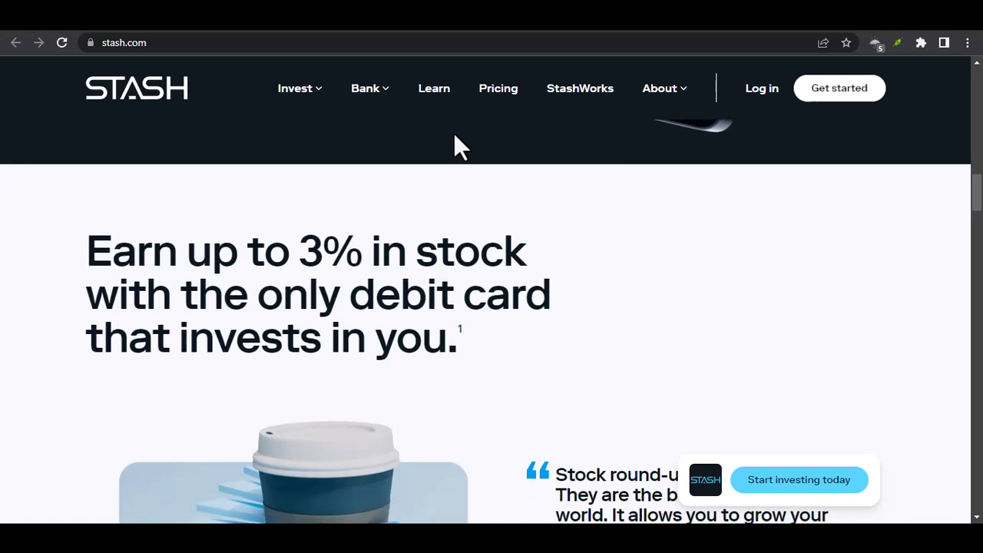
scroll(down, 3)
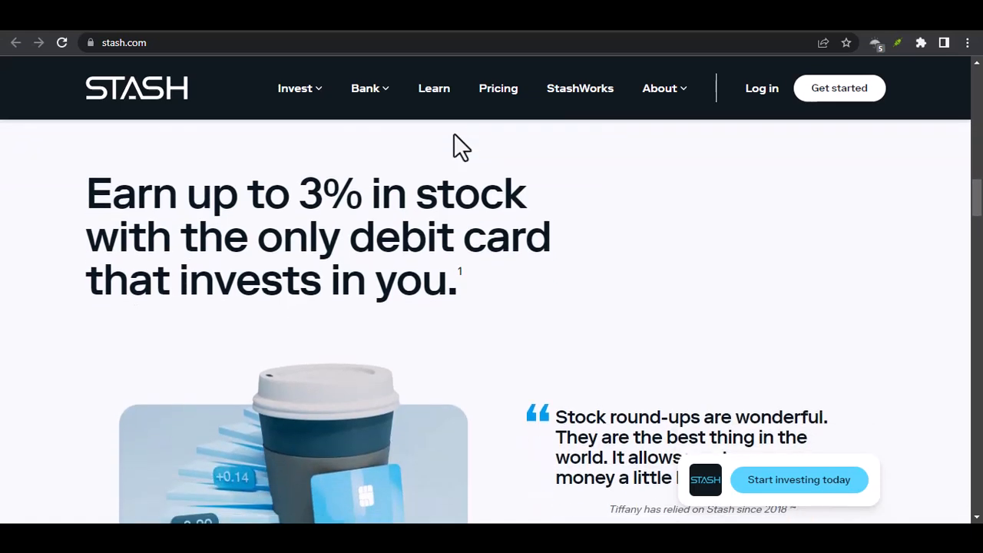
scroll(down, 3)
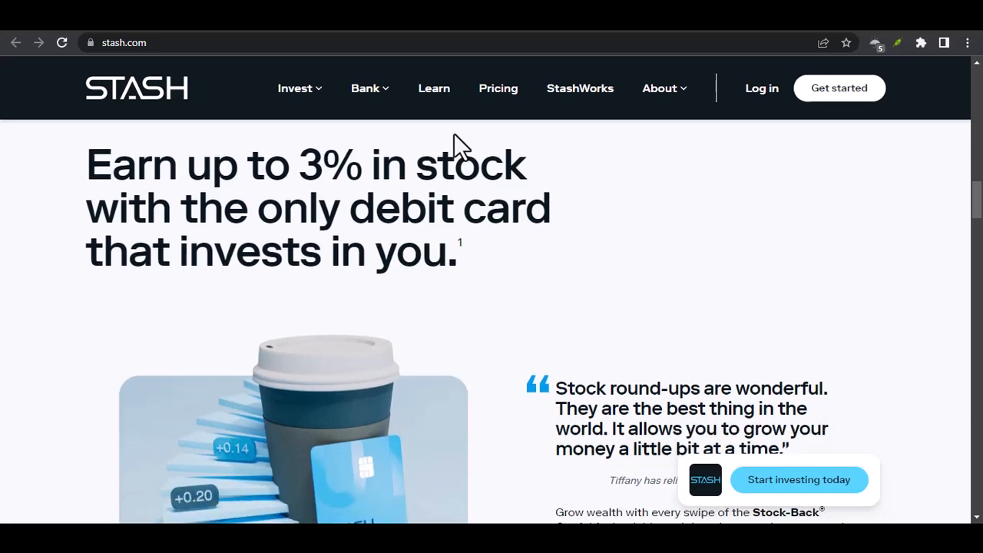
scroll(down, 3)
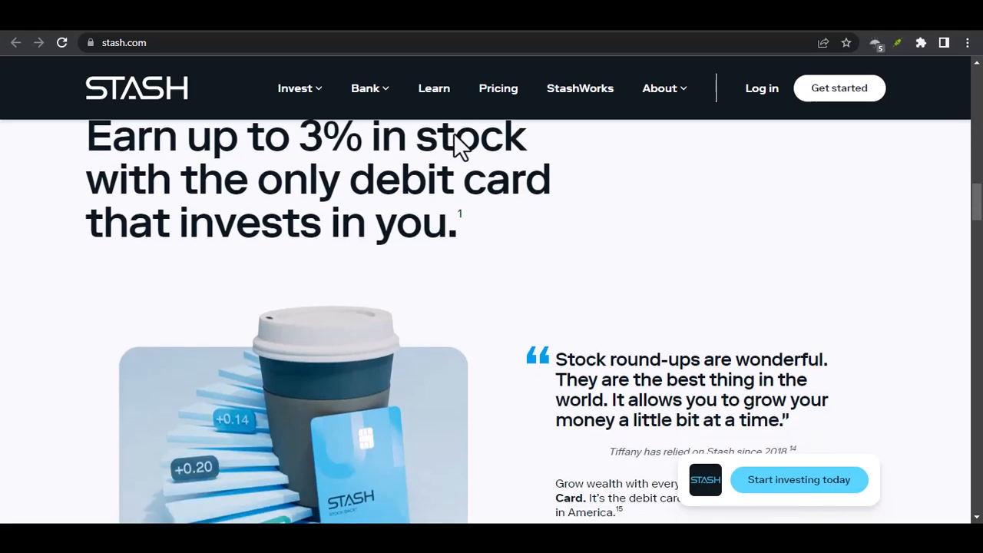
scroll(down, 3)
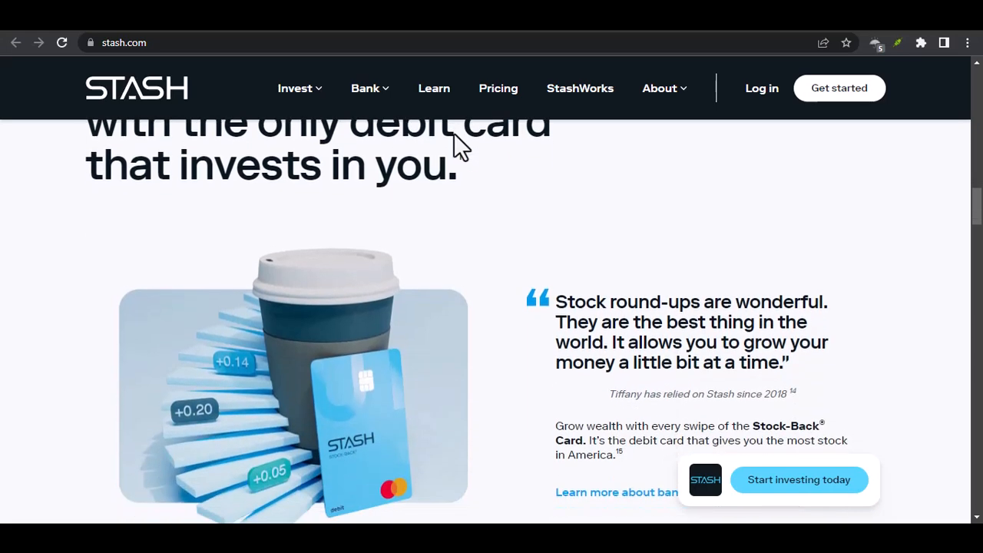
scroll(down, 3)
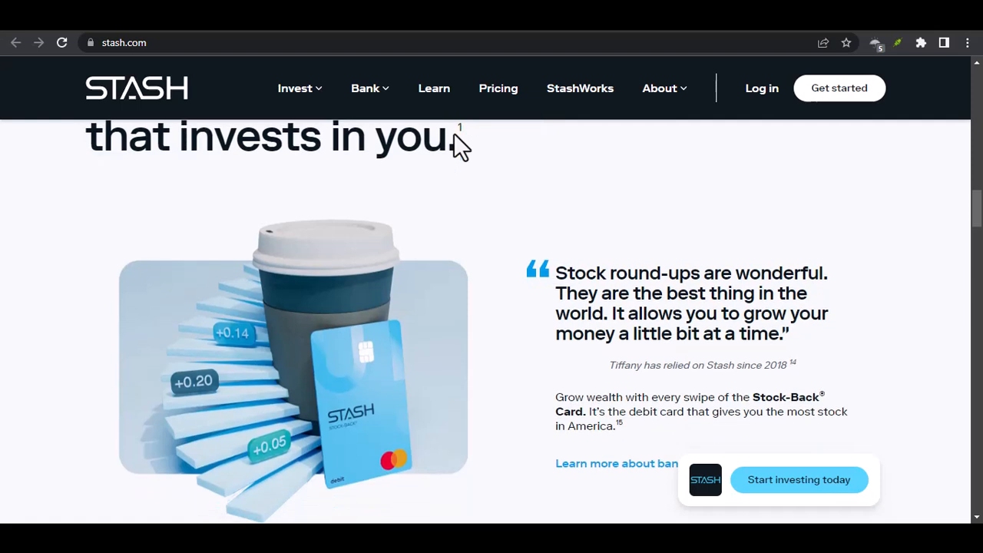
scroll(down, 3)
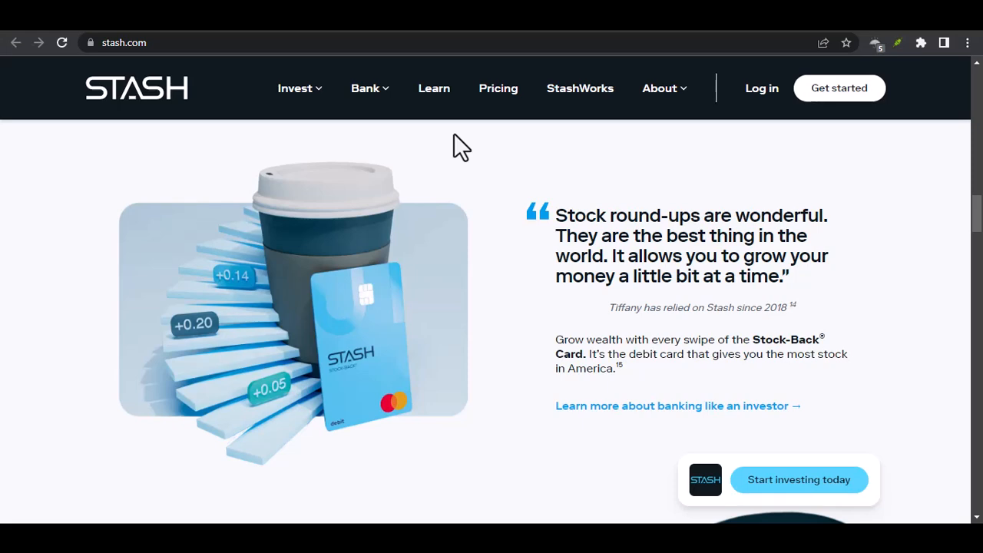
scroll(down, 3)
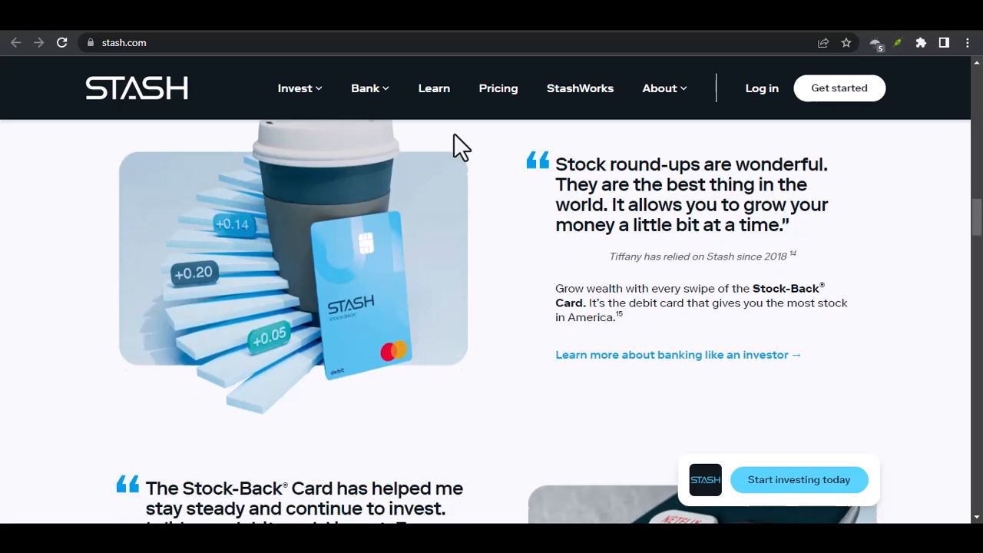
scroll(down, 3)
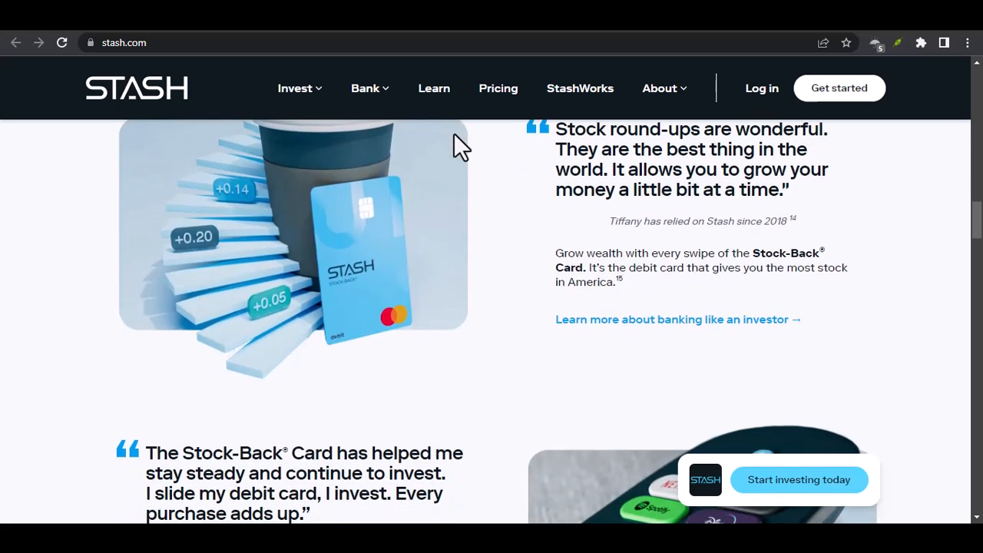
scroll(down, 3)
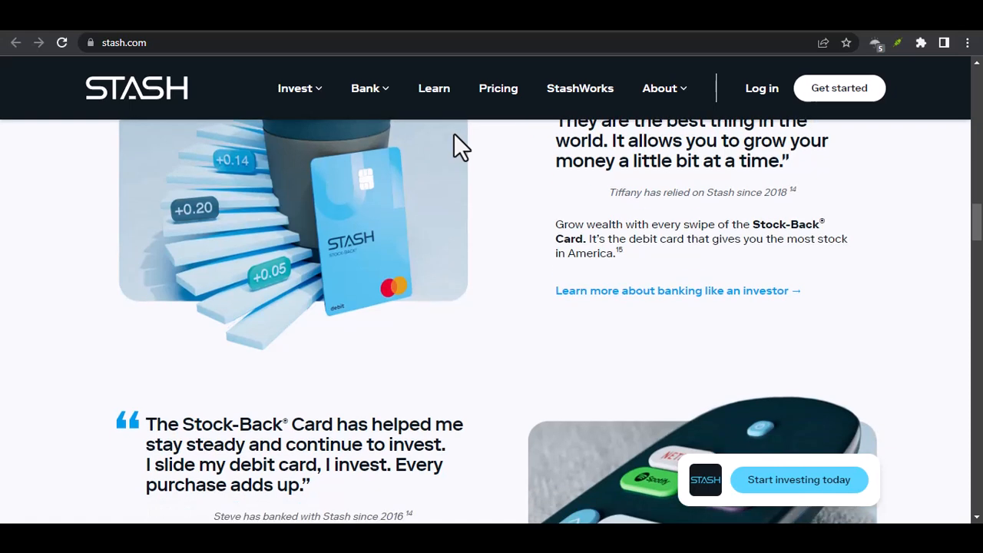
scroll(down, 3)
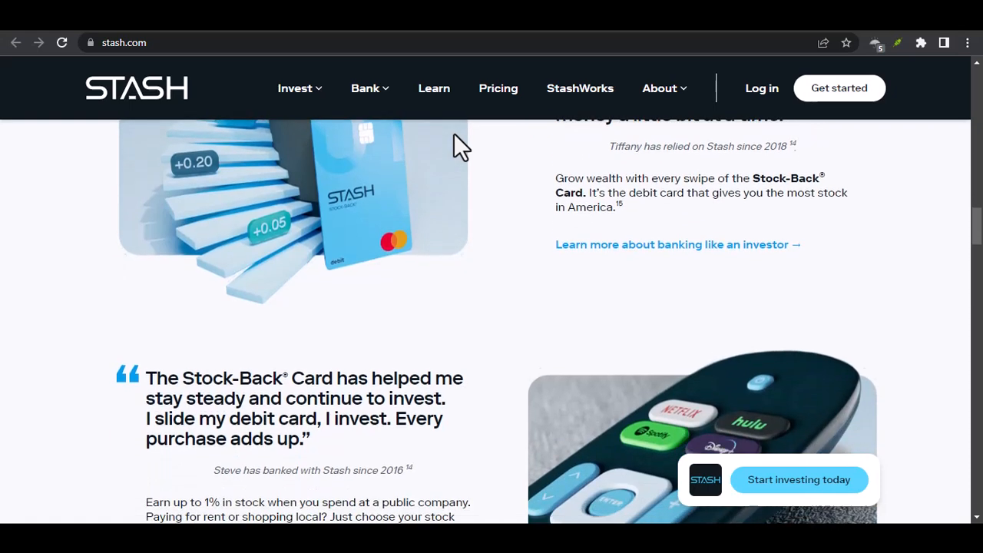
scroll(down, 3)
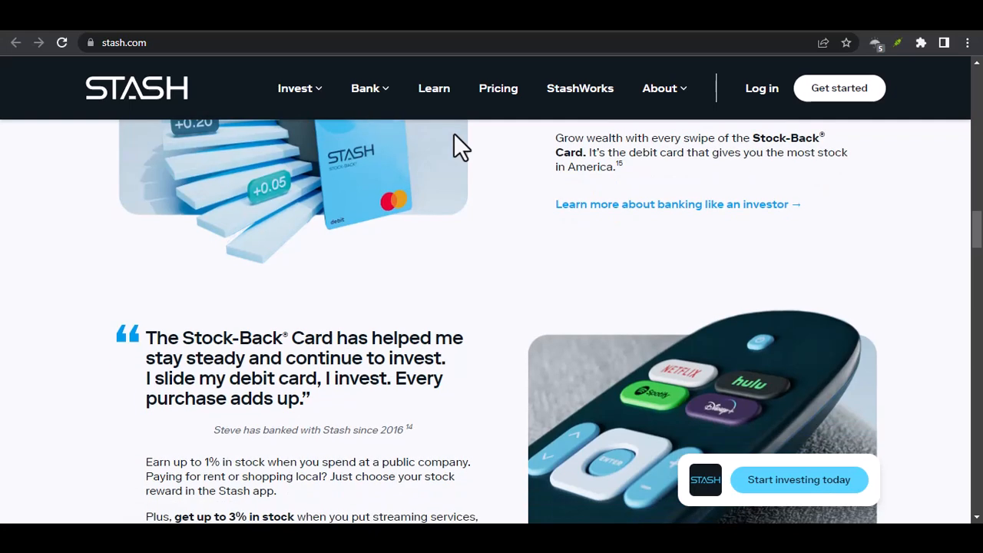
scroll(down, 3)
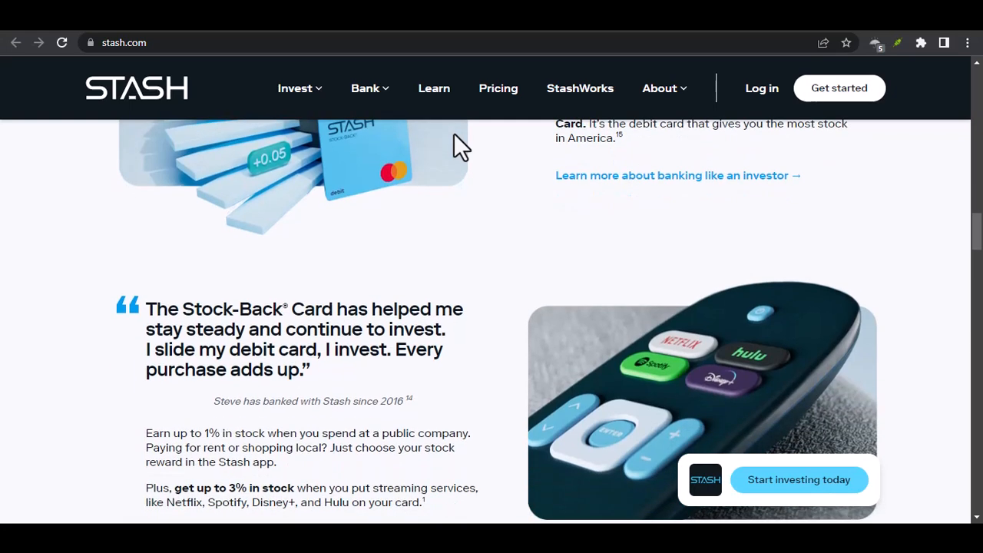
scroll(down, 3)
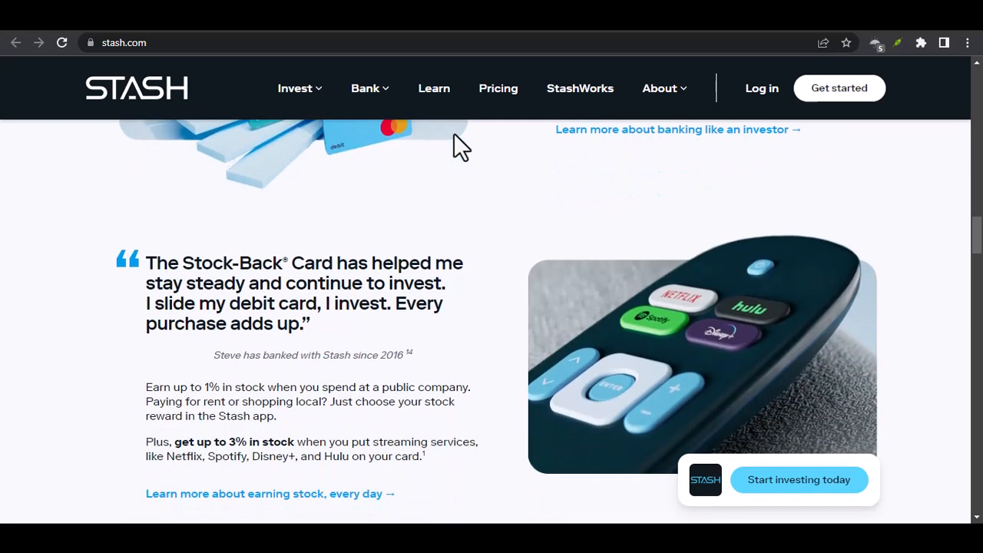
scroll(down, 3)
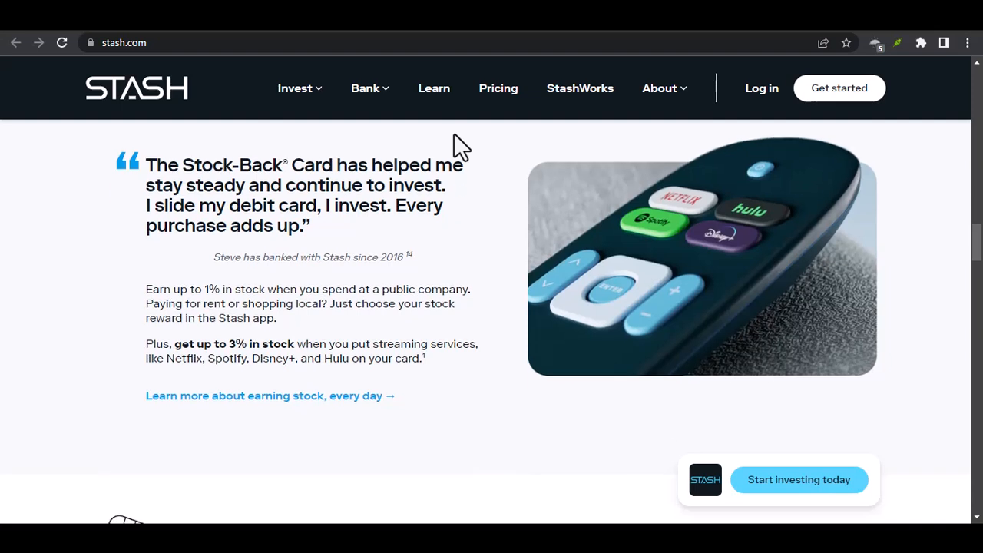
scroll(down, 3)
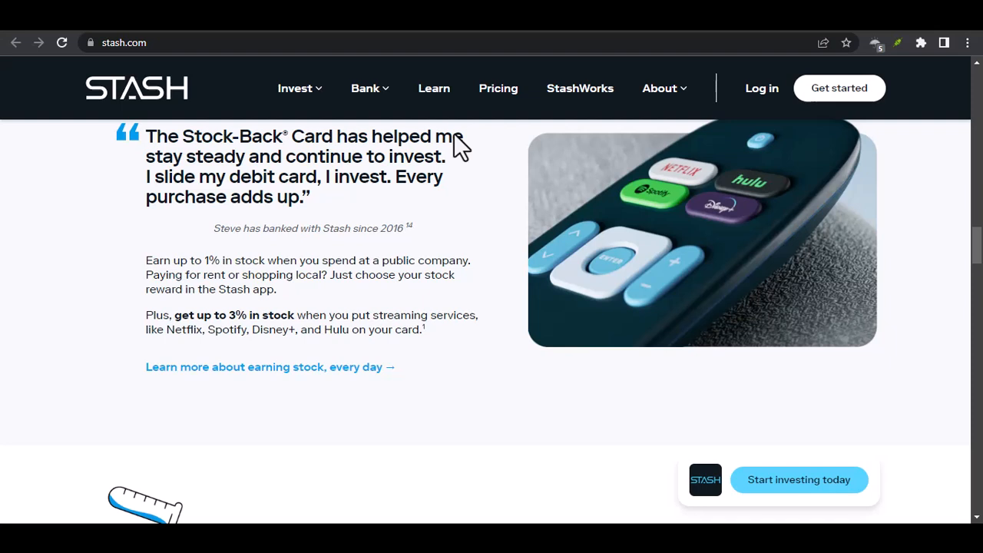
scroll(down, 3)
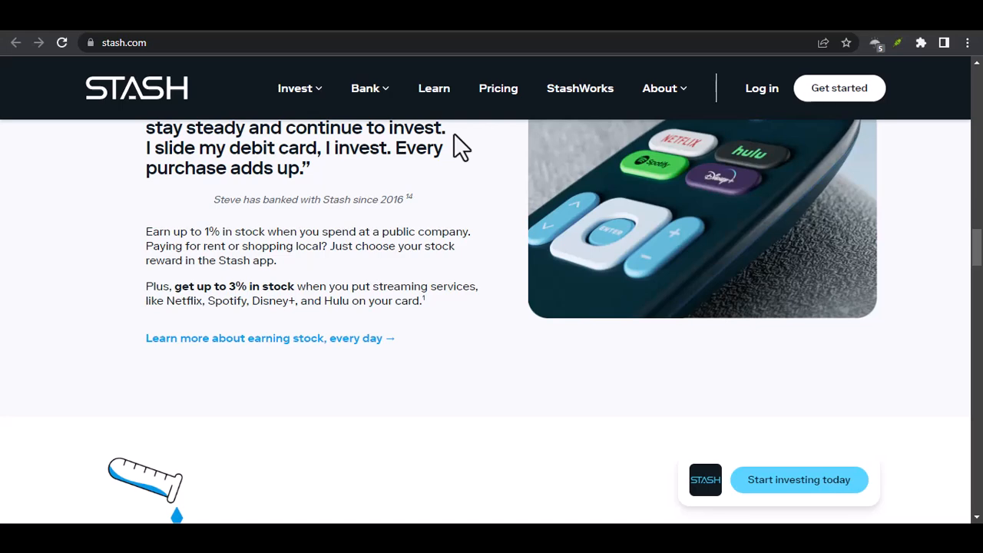
scroll(down, 3)
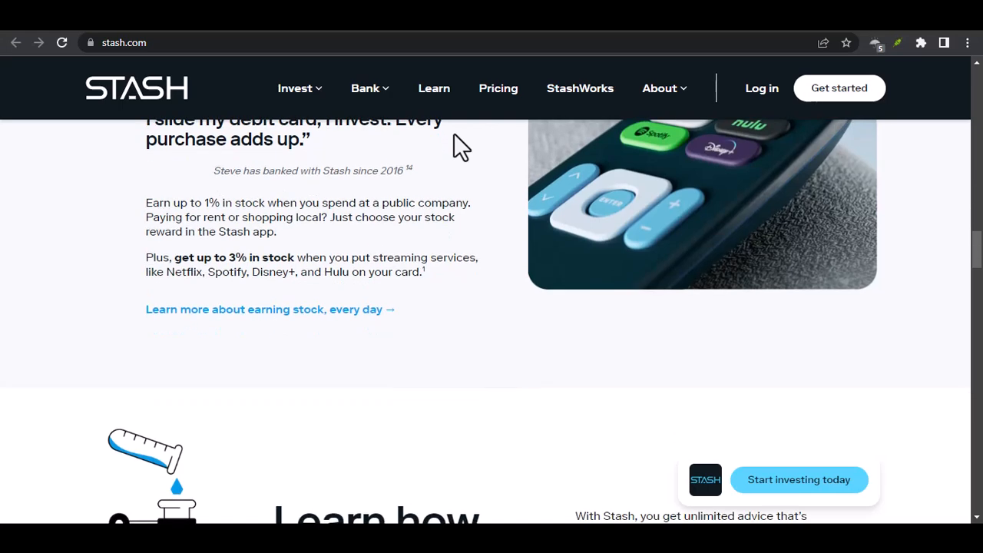
scroll(down, 3)
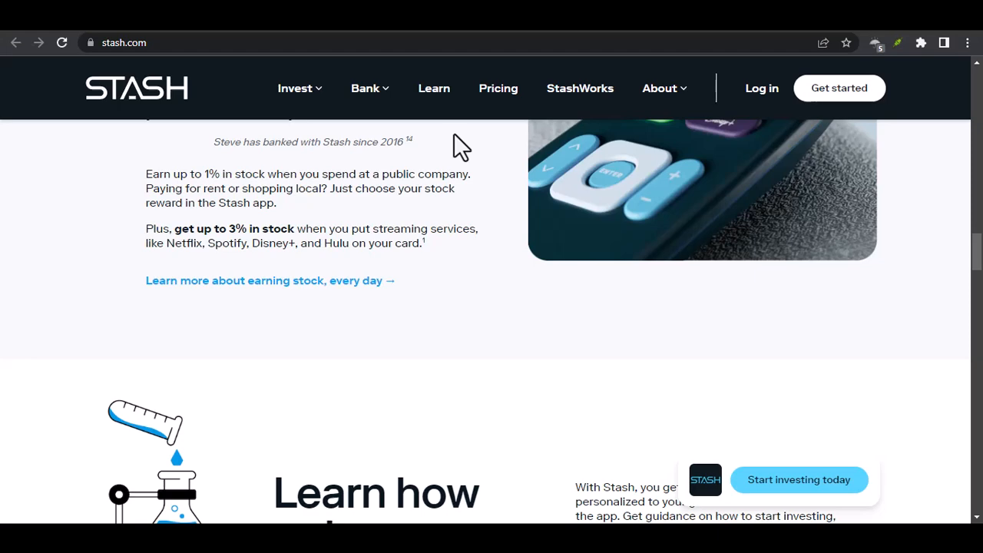
scroll(down, 3)
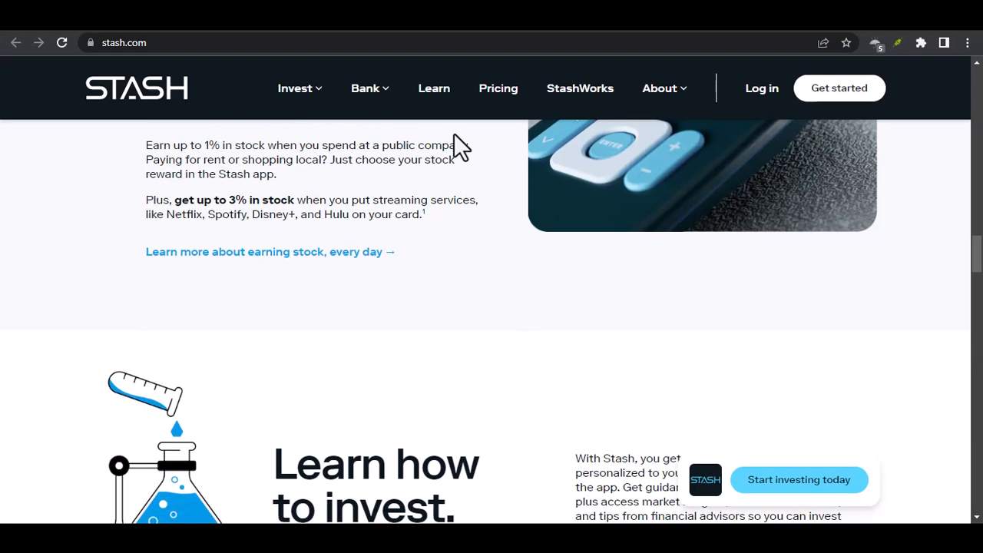
scroll(down, 3)
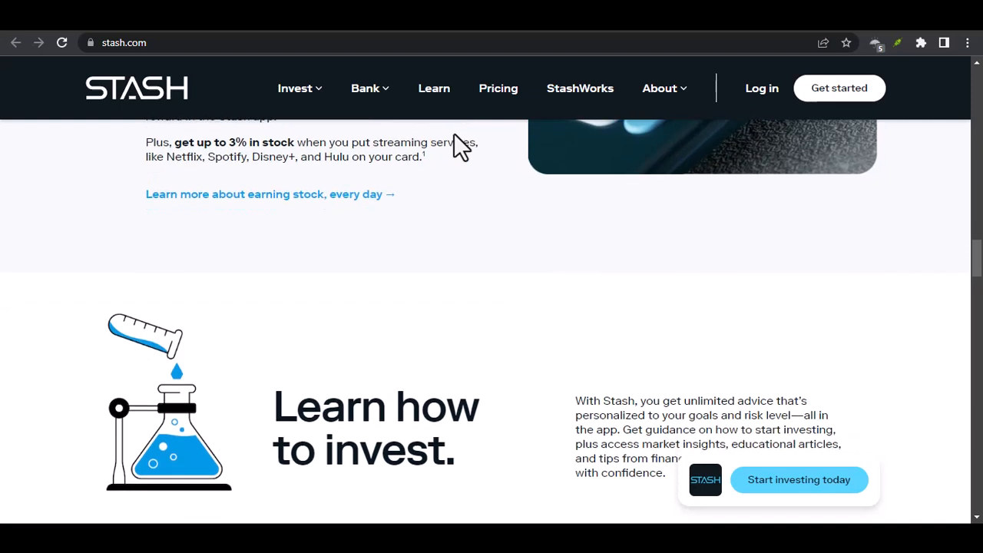
scroll(down, 3)
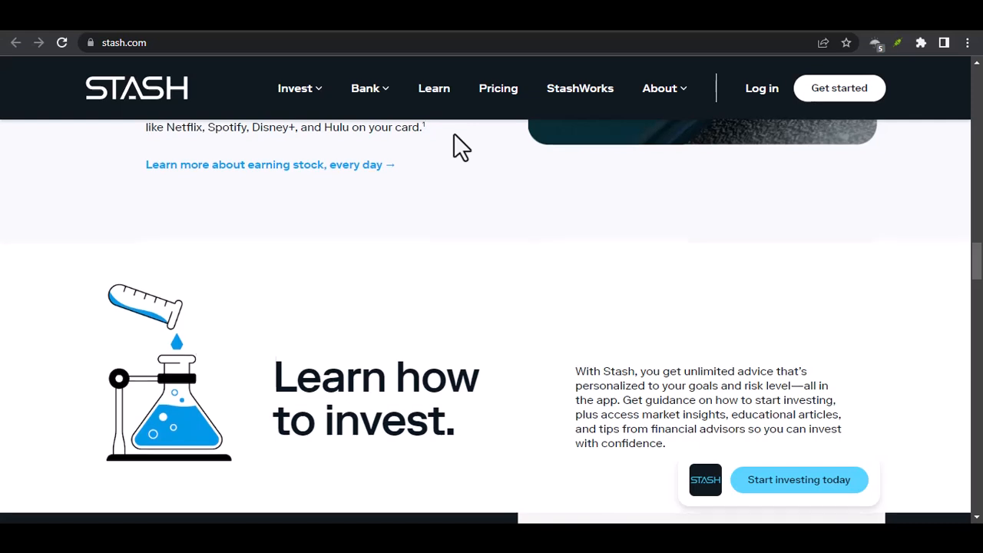
scroll(down, 3)
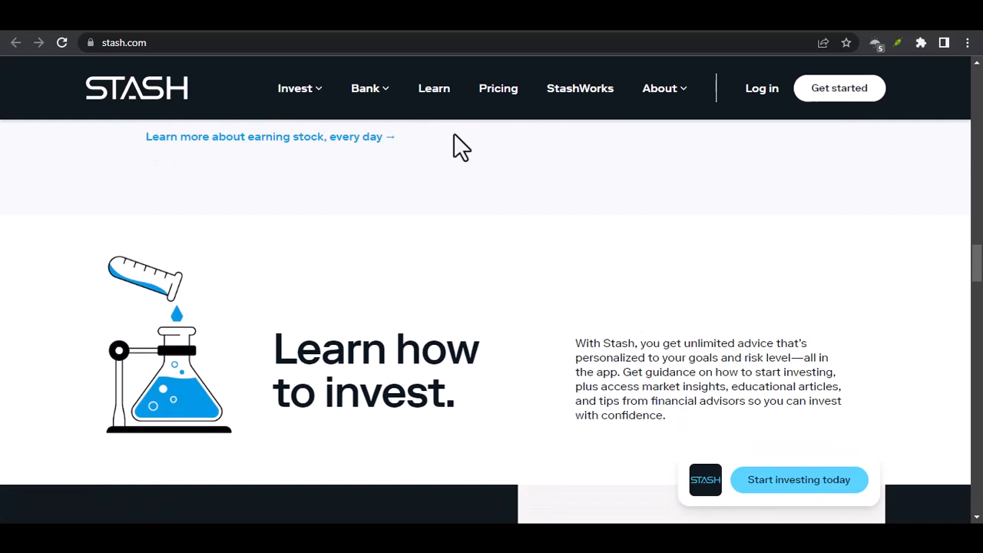
scroll(down, 3)
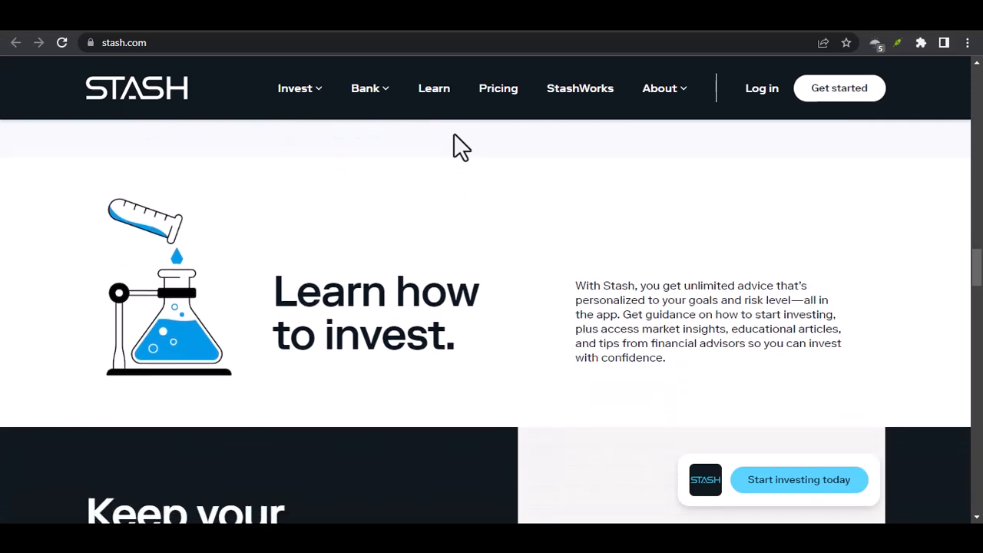
scroll(down, 3)
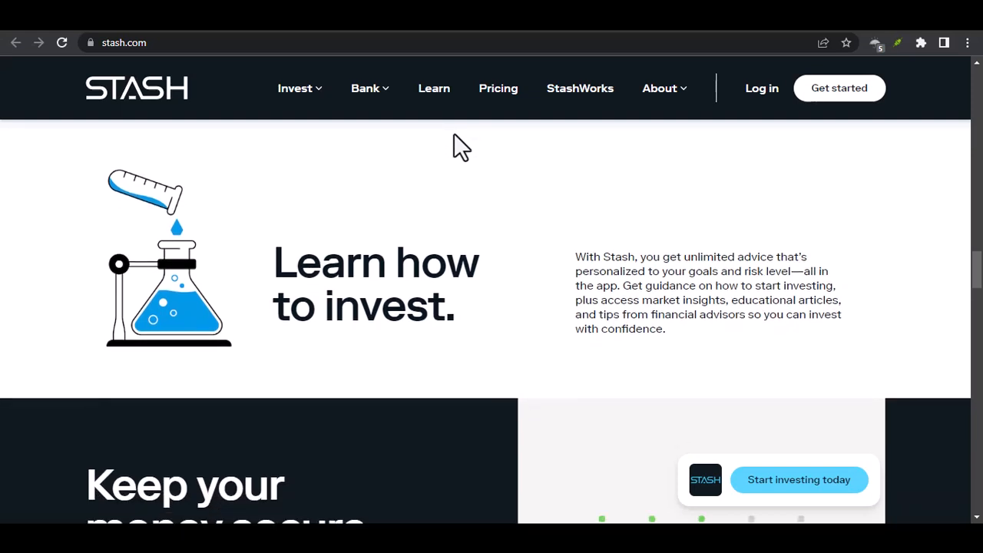
scroll(down, 3)
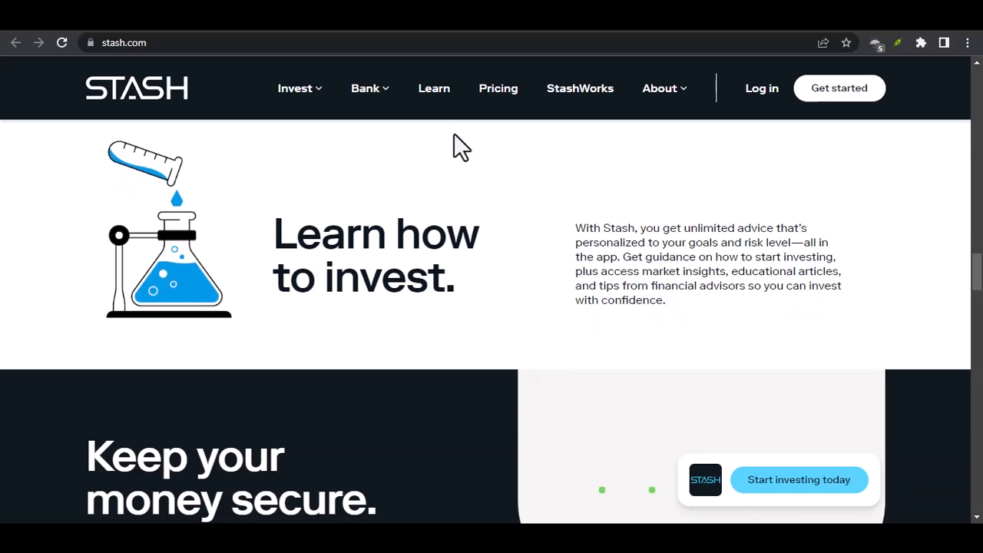
scroll(down, 3)
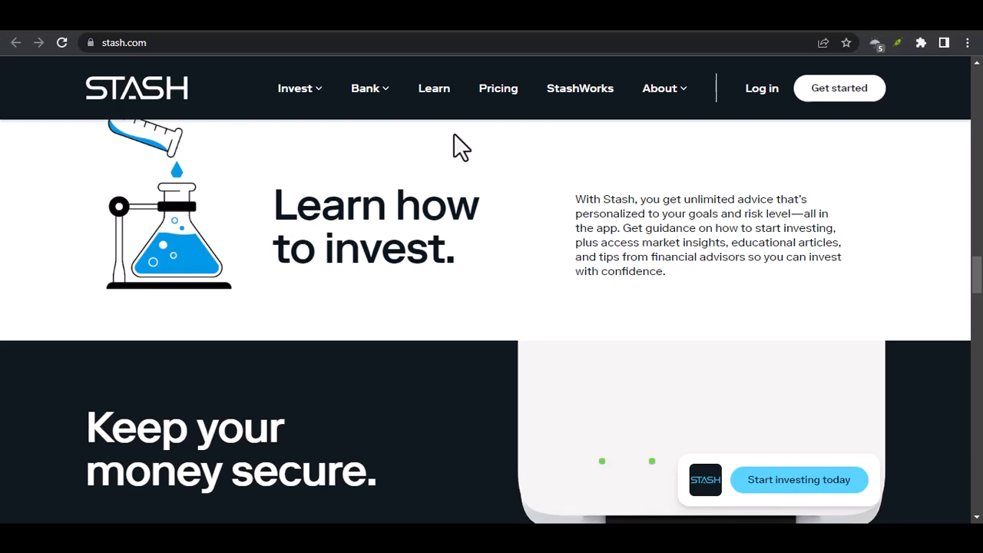
scroll(down, 3)
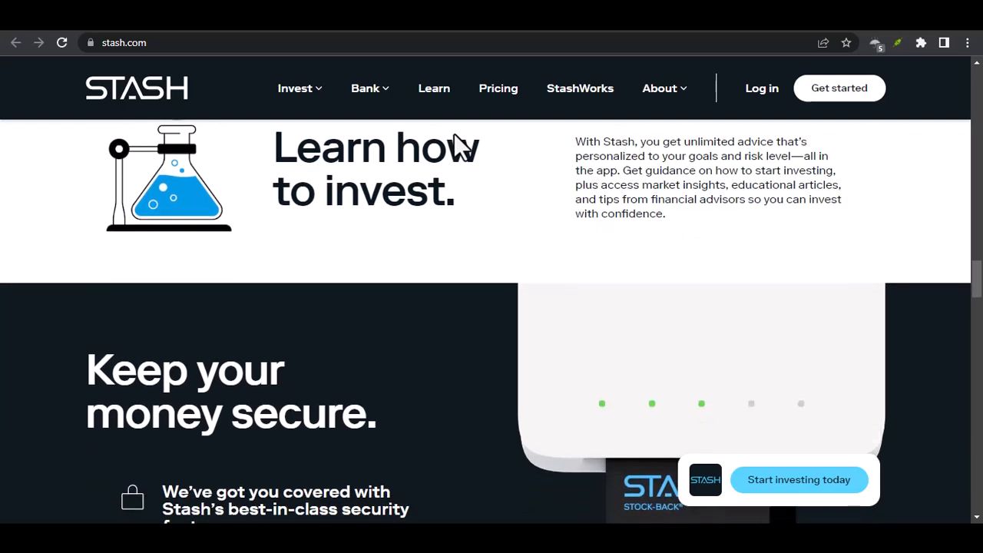
scroll(down, 3)
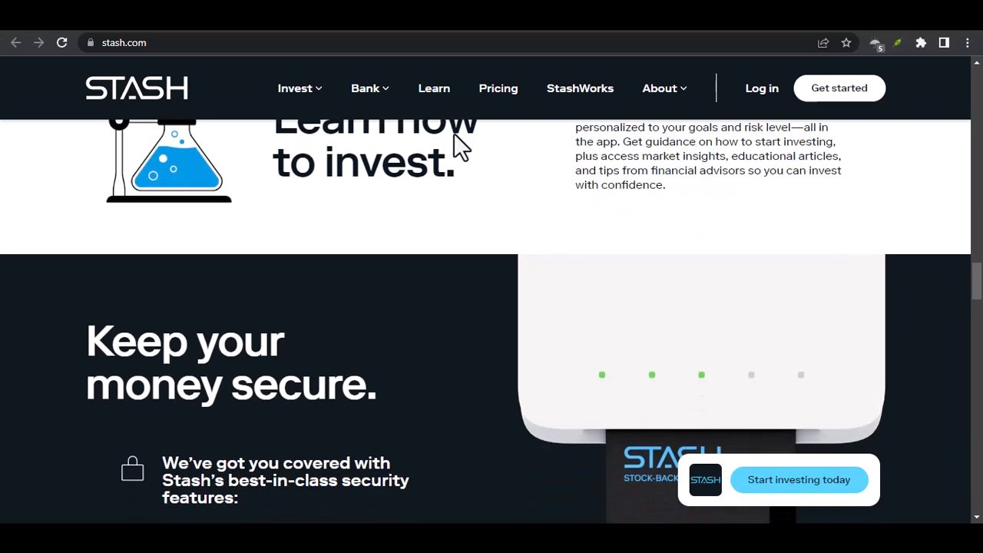
scroll(down, 3)
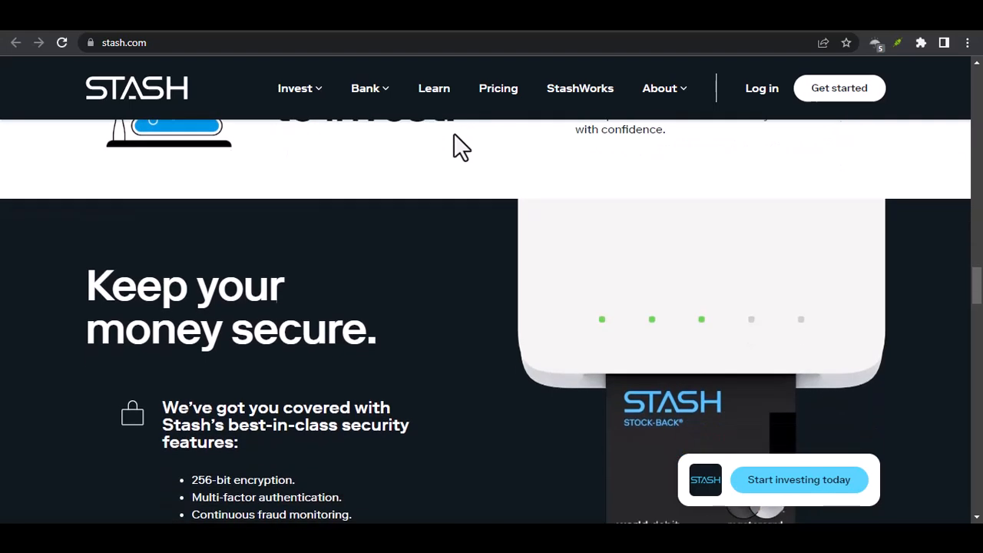
scroll(down, 3)
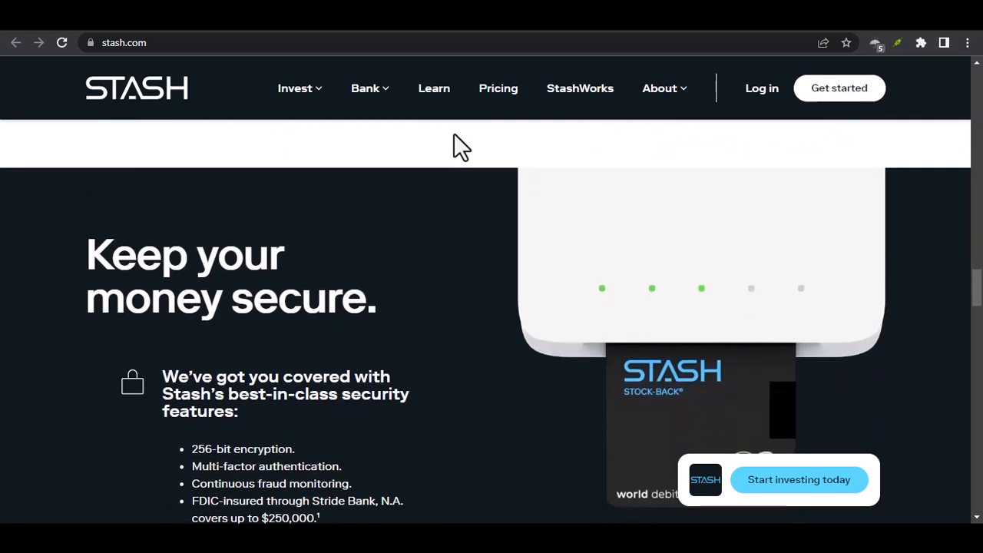
scroll(down, 3)
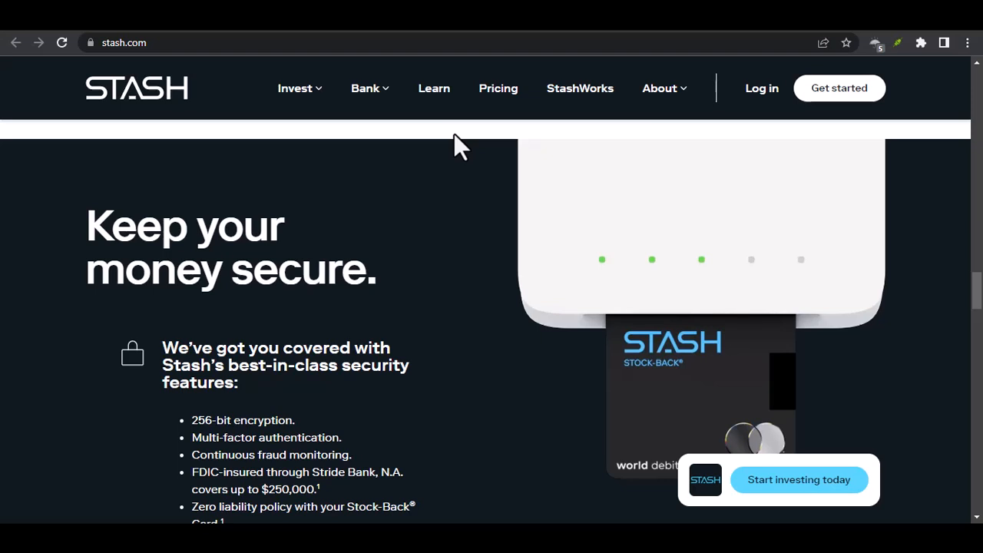
scroll(down, 3)
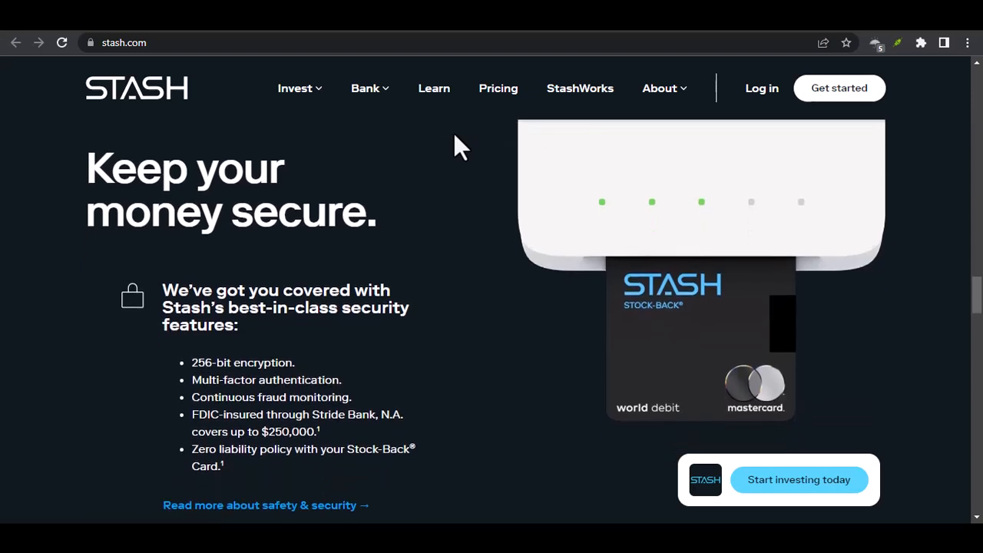
scroll(down, 3)
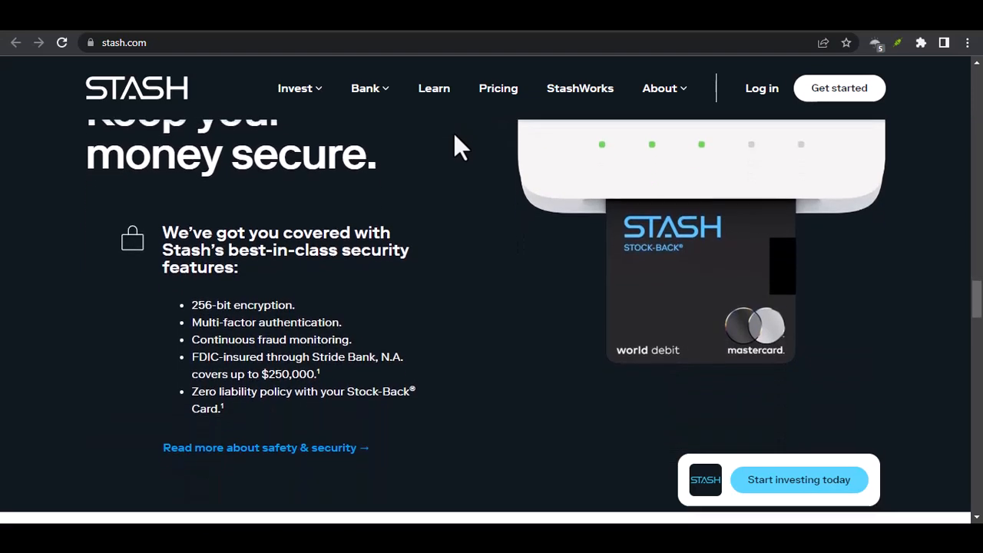
scroll(down, 3)
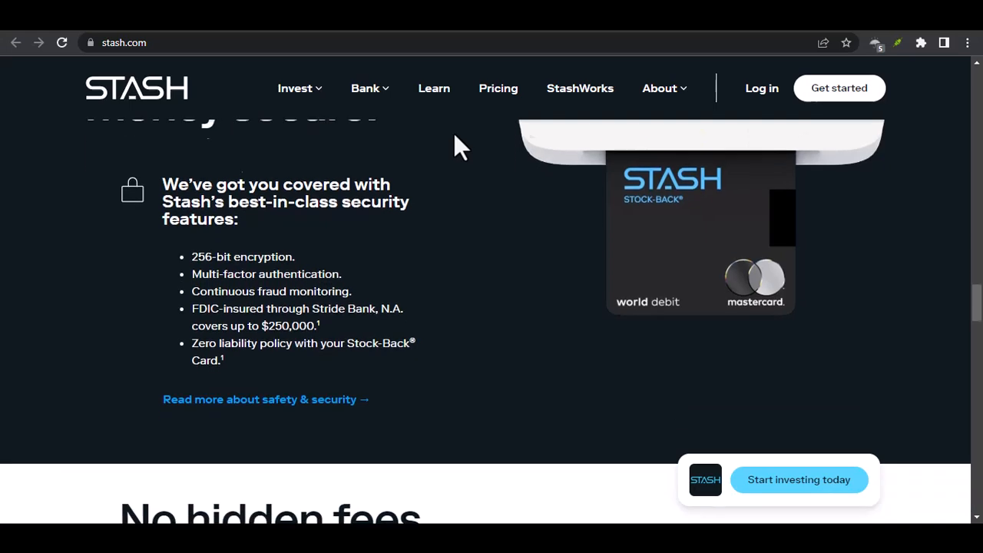
scroll(down, 3)
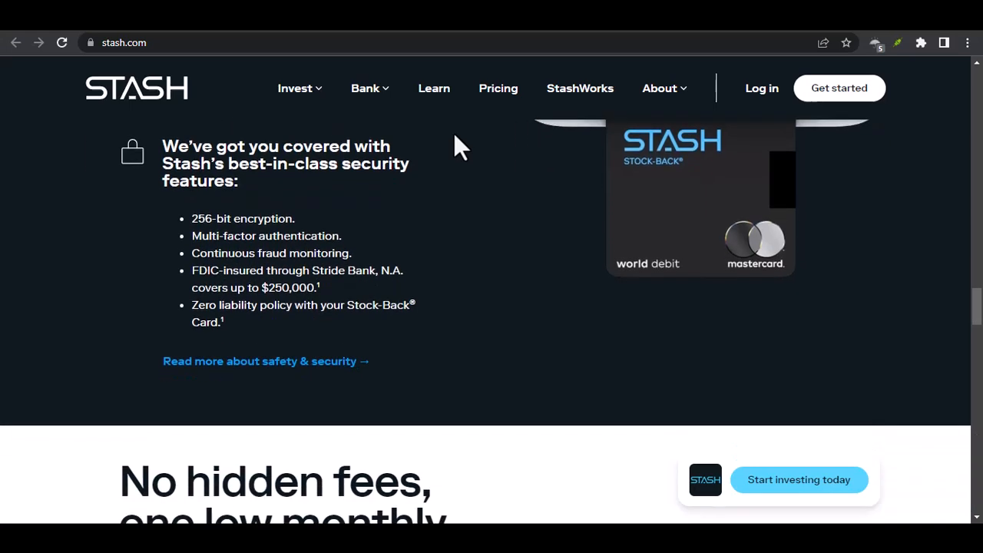
scroll(down, 3)
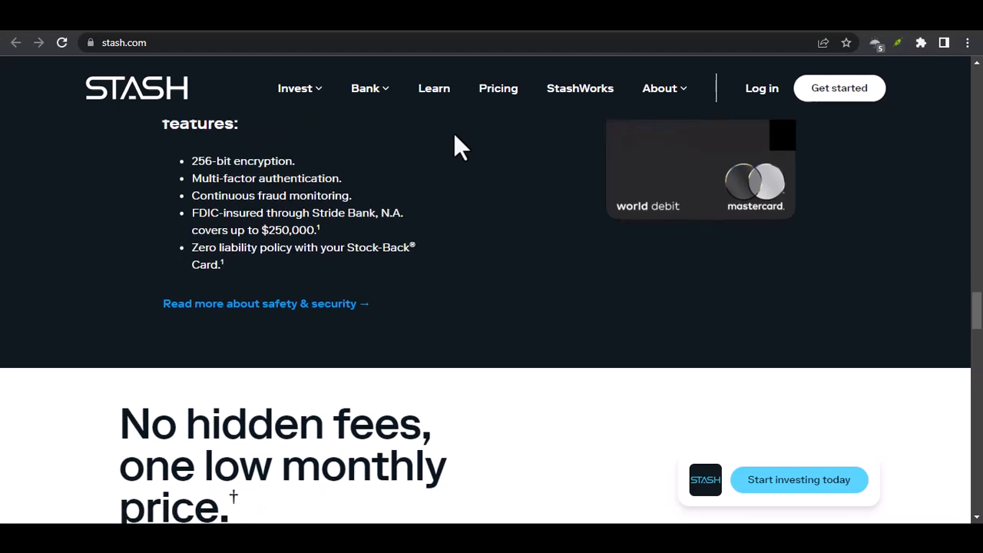
scroll(down, 3)
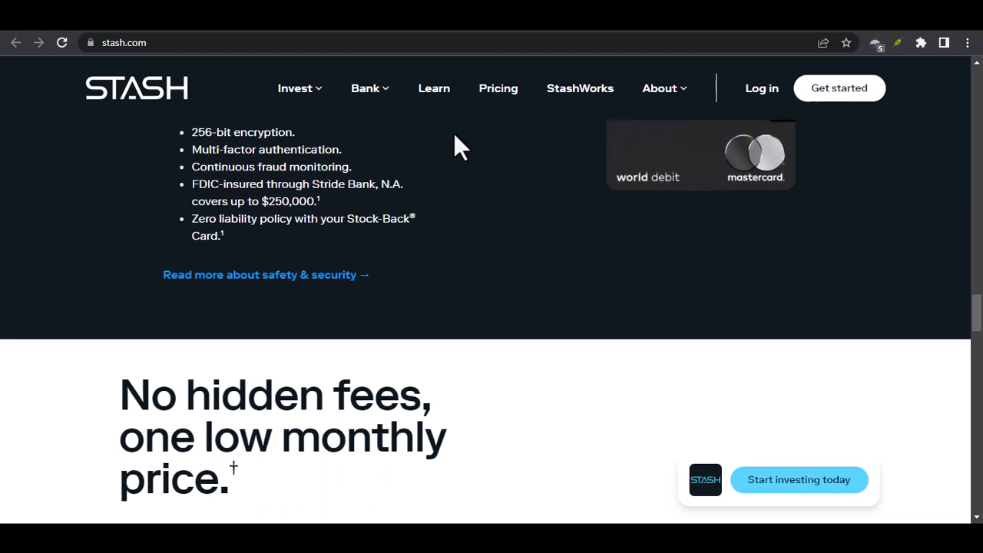
scroll(down, 3)
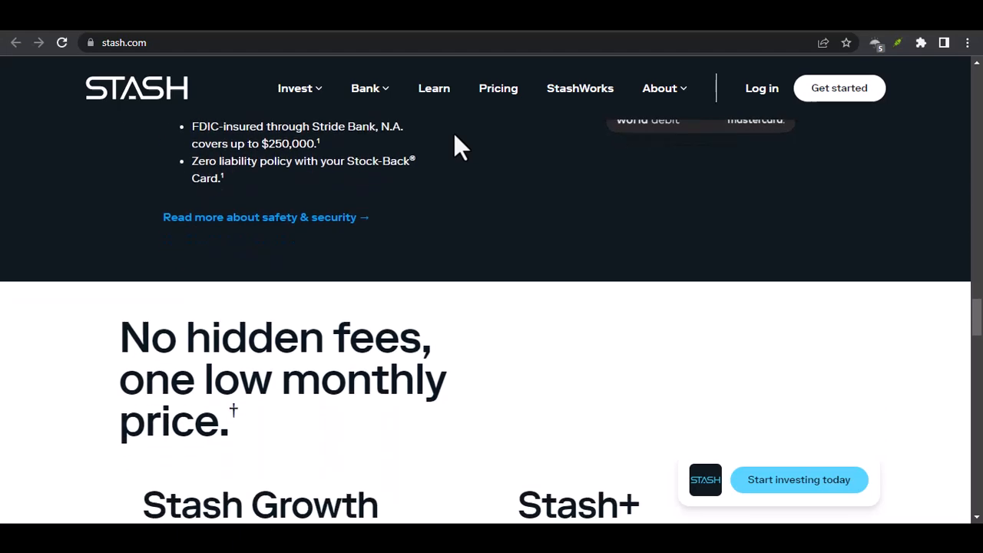
scroll(down, 3)
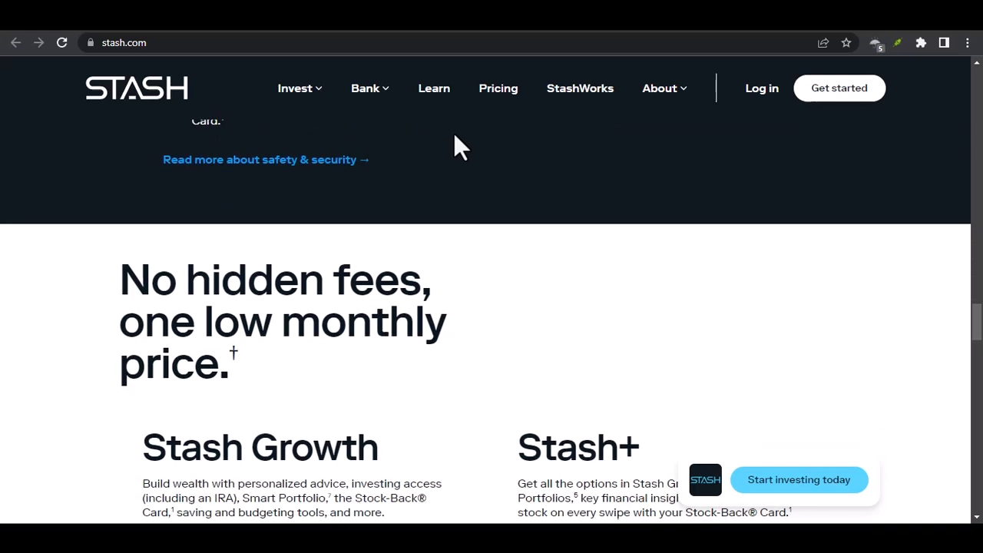
scroll(down, 3)
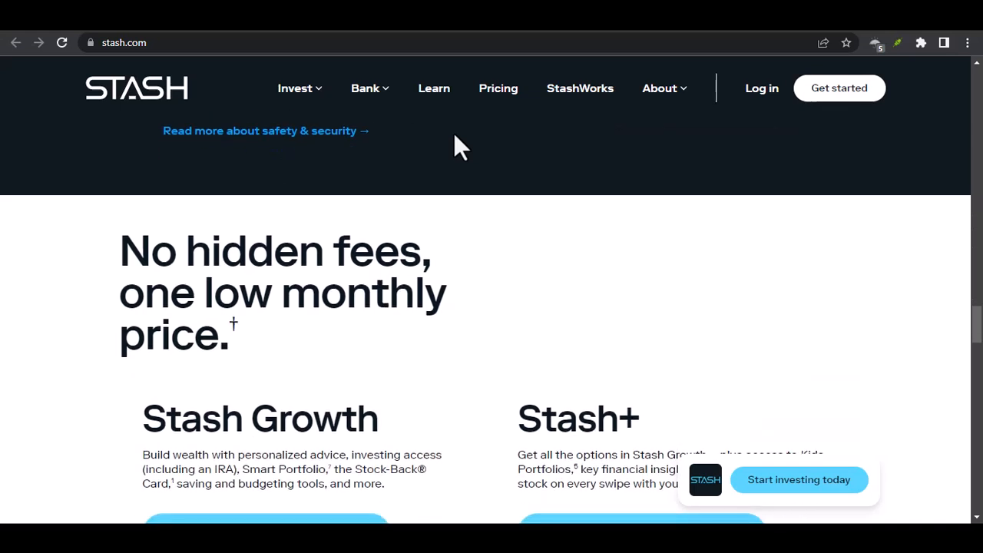
scroll(down, 3)
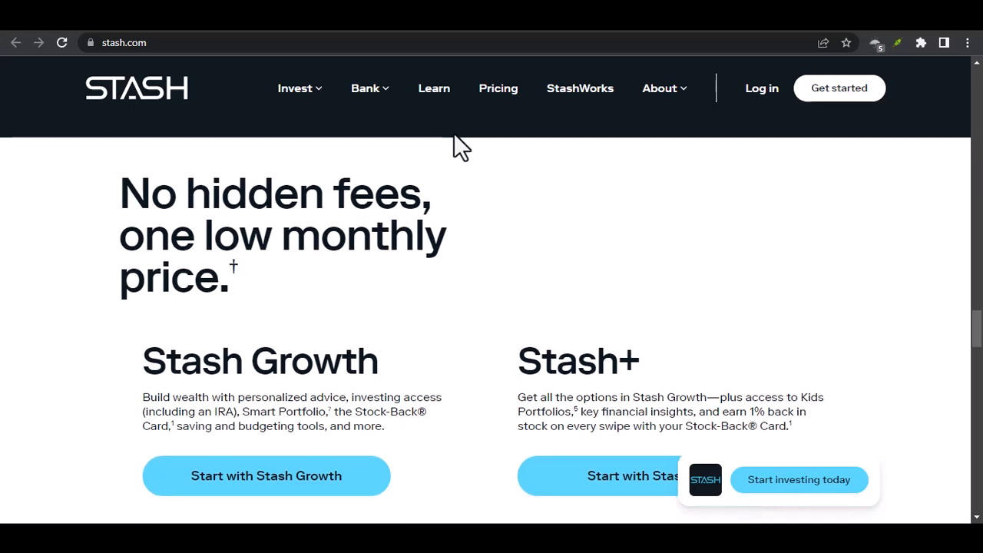
scroll(down, 3)
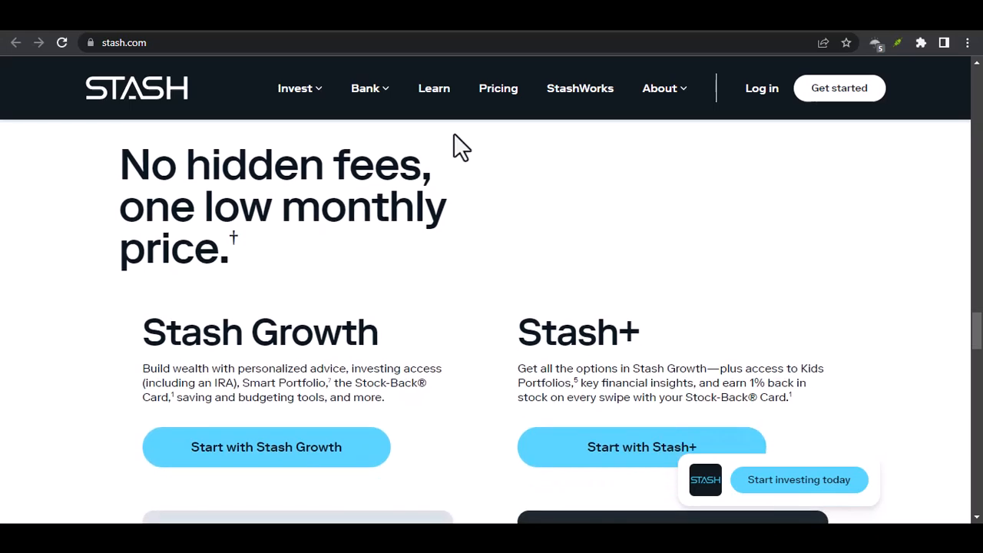
scroll(down, 3)
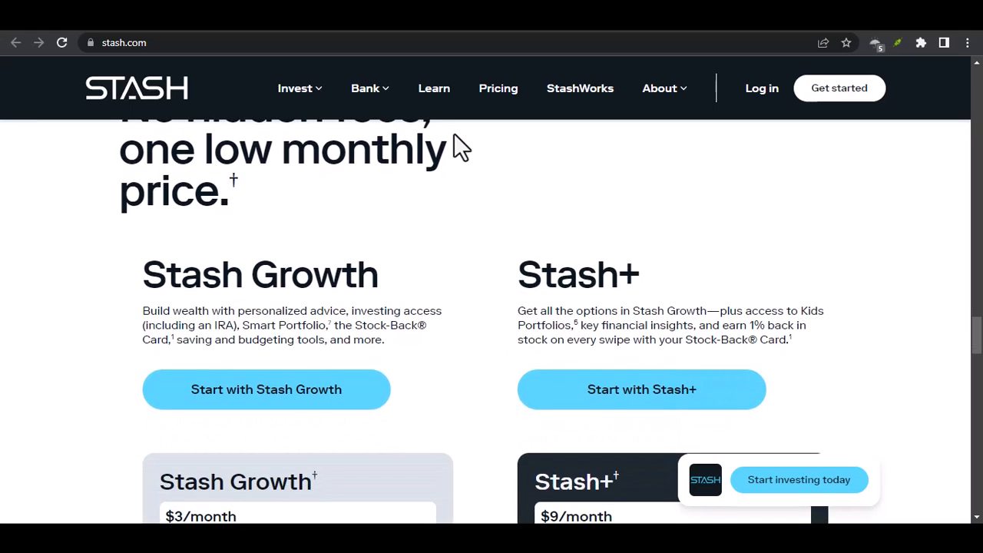
scroll(down, 3)
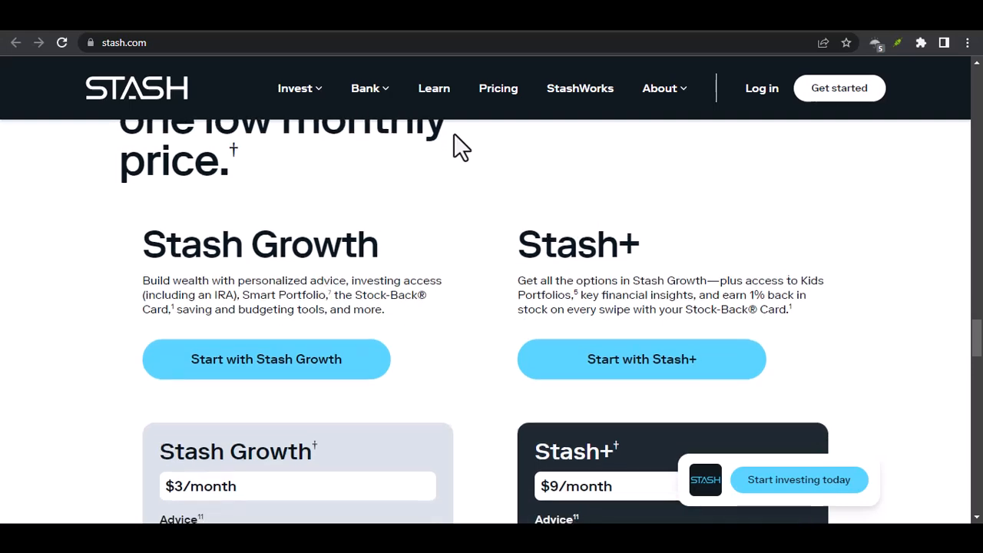
scroll(down, 3)
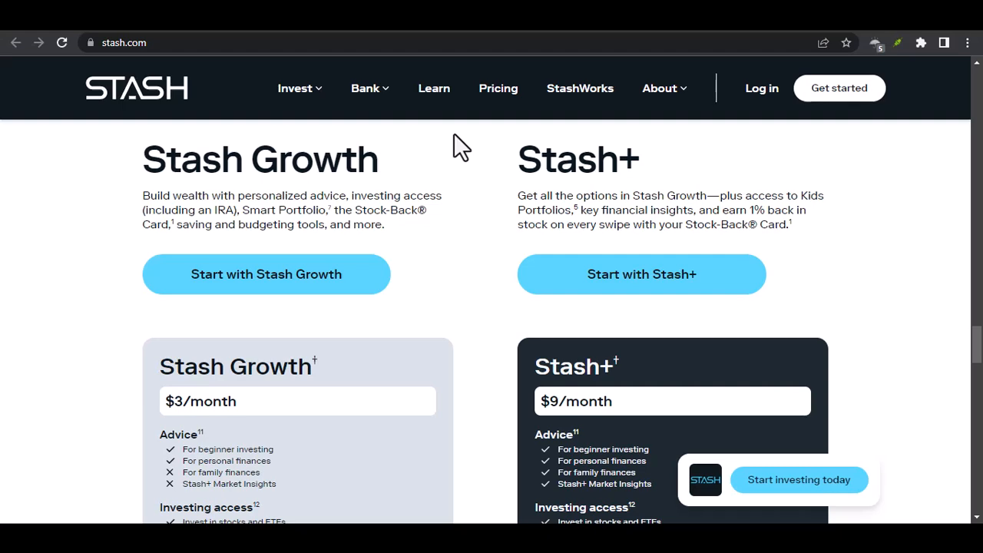
scroll(down, 3)
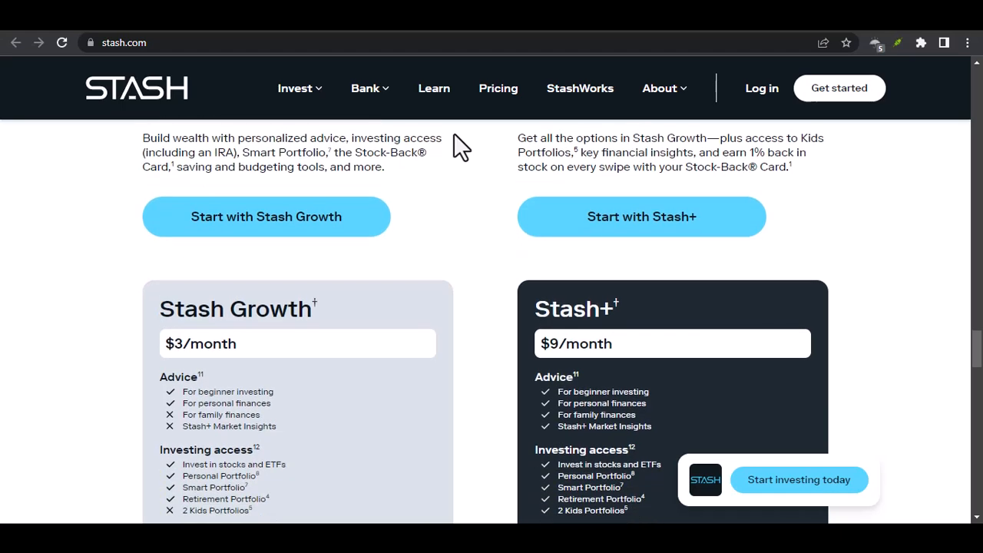
scroll(down, 3)
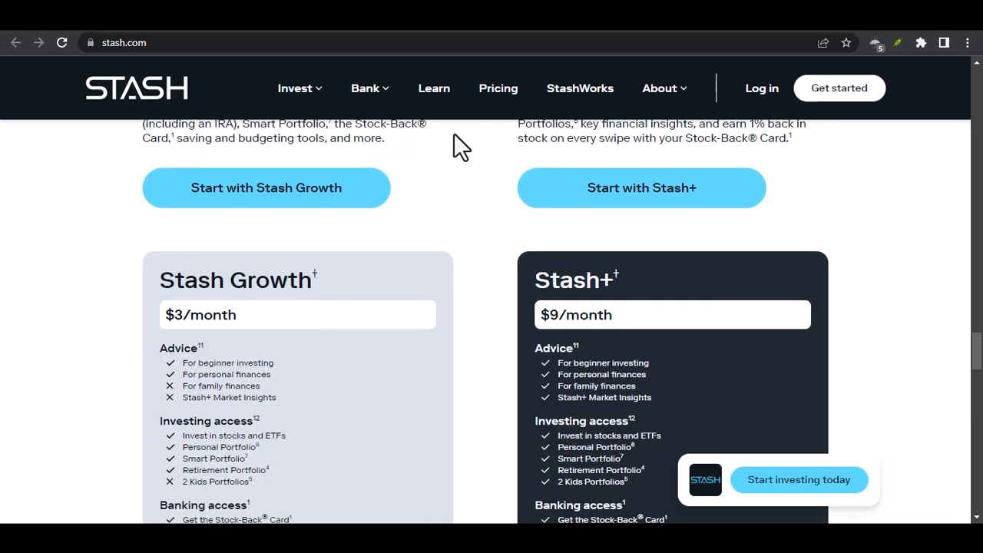
scroll(down, 3)
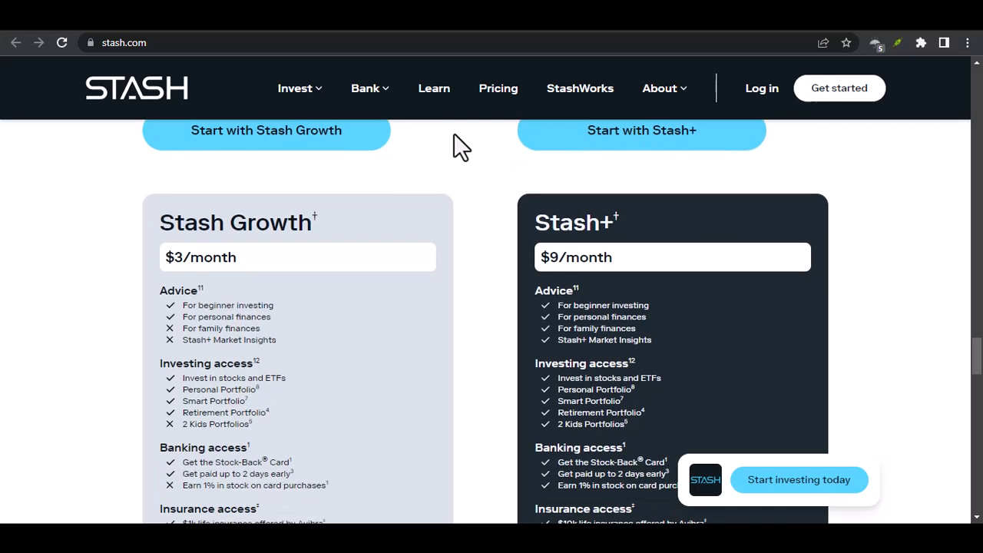
scroll(down, 3)
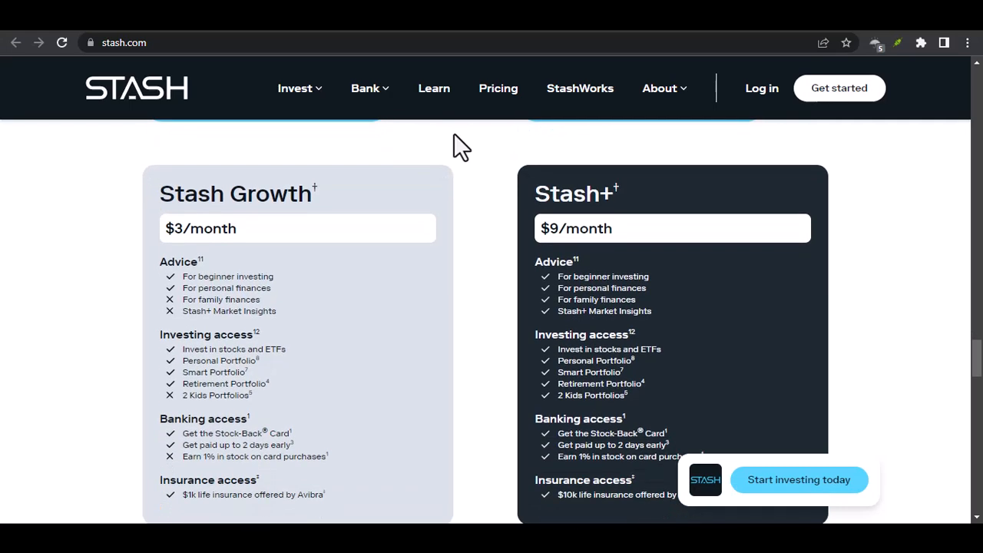
scroll(down, 3)
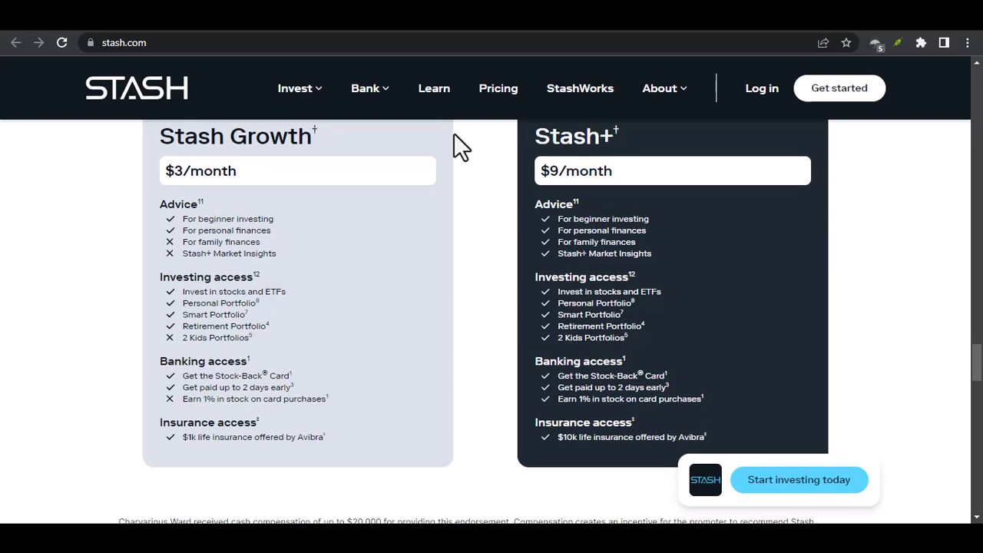
scroll(down, 3)
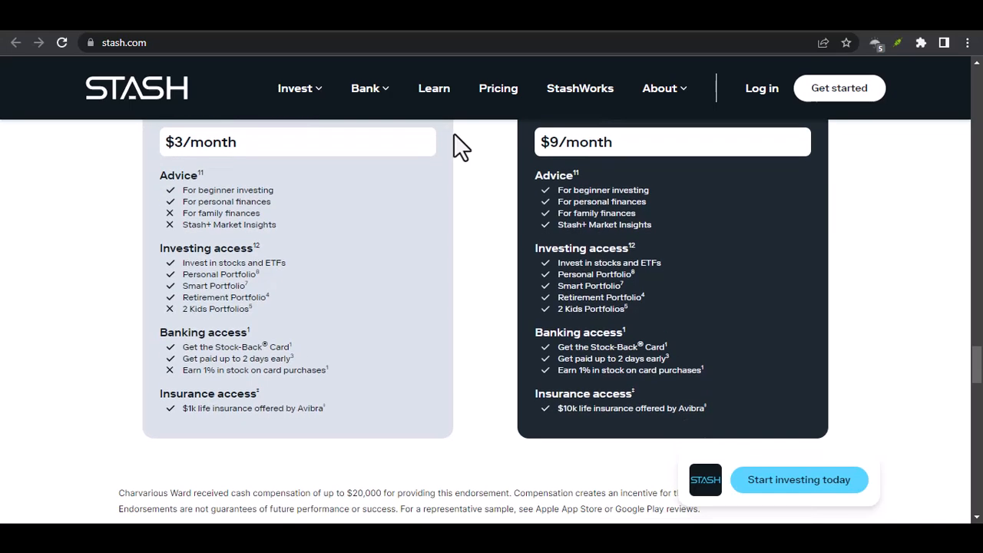
scroll(down, 3)
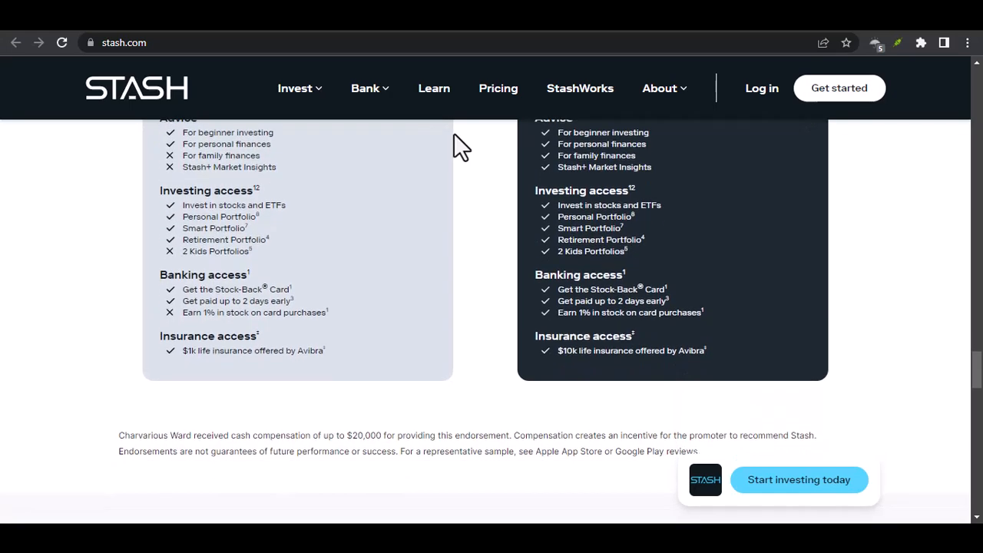
scroll(down, 3)
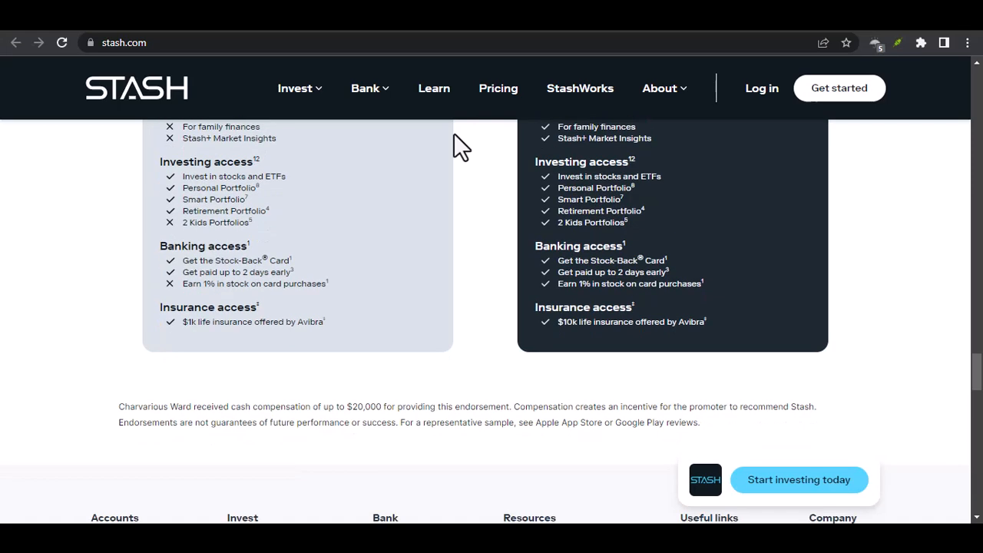
scroll(down, 3)
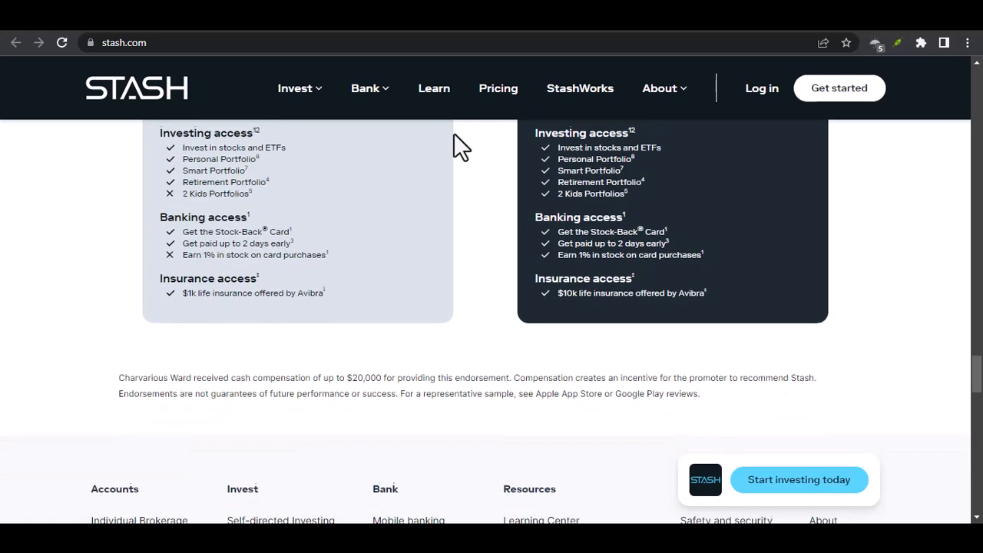
scroll(down, 3)
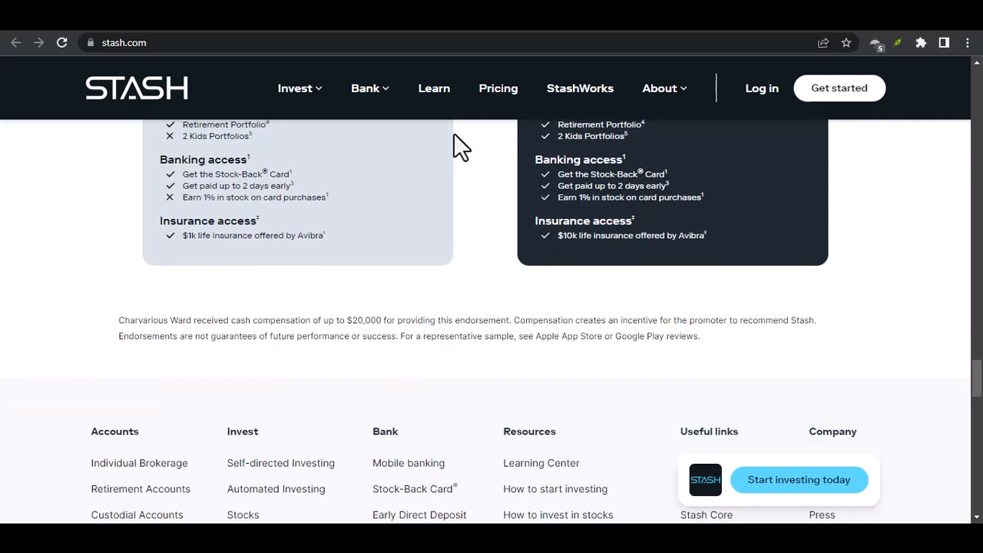
scroll(down, 3)
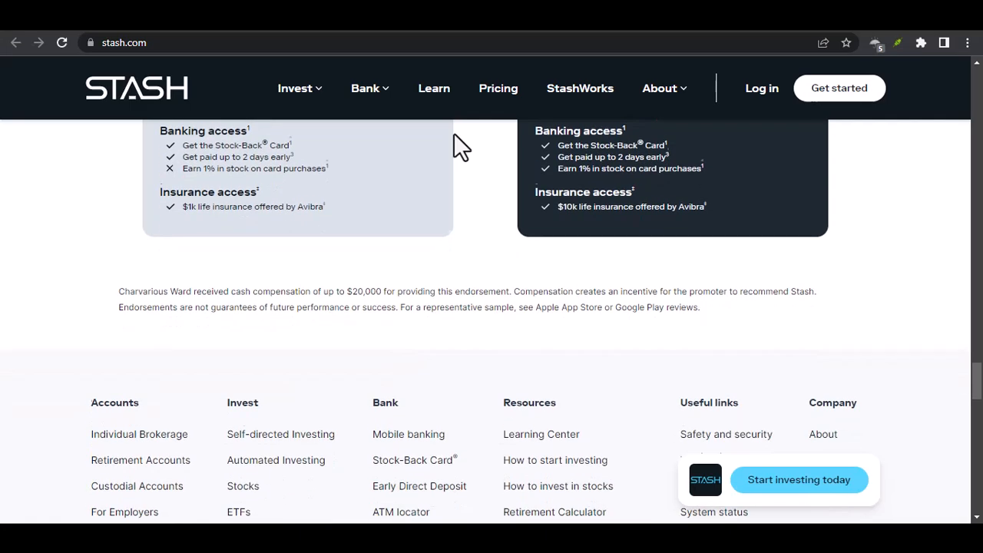
scroll(down, 3)
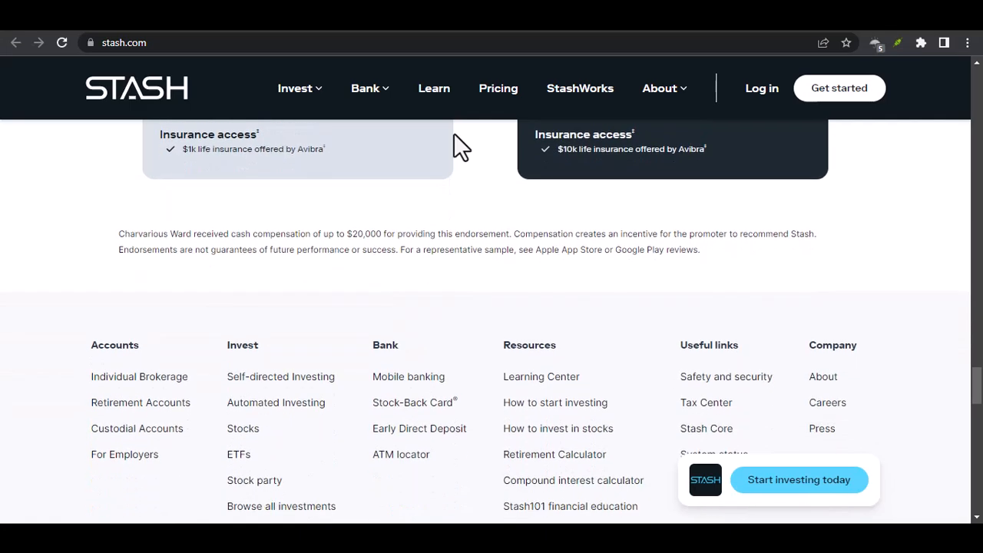
scroll(down, 3)
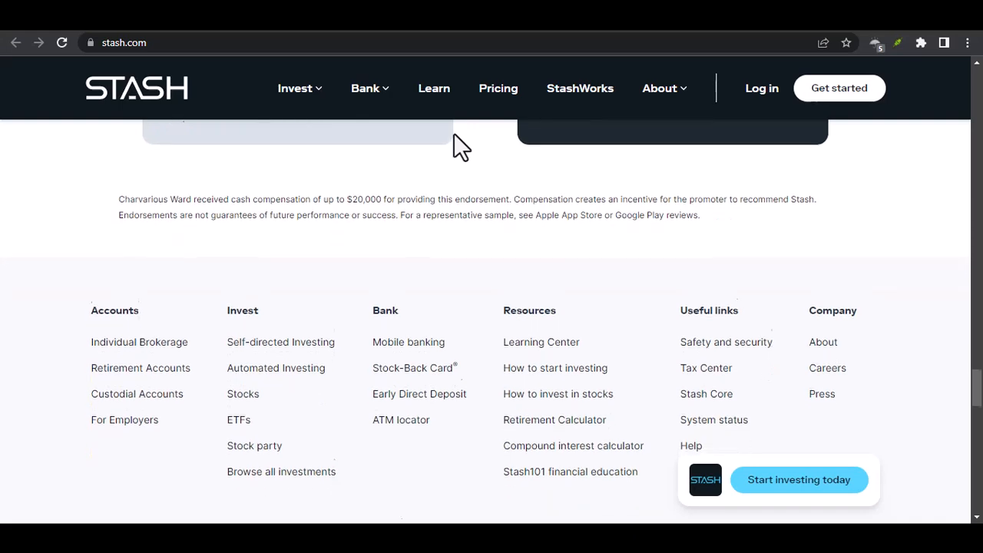
scroll(down, 3)
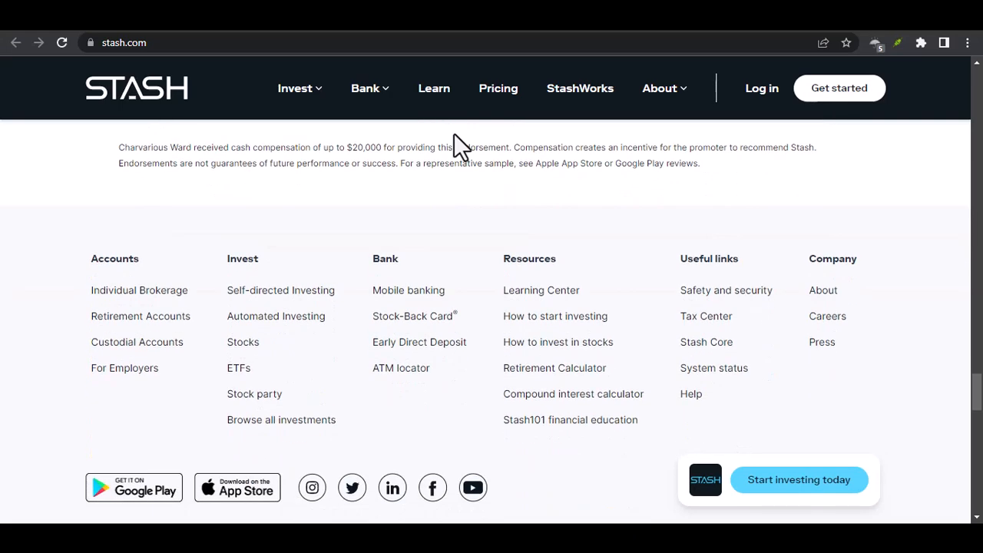
scroll(down, 3)
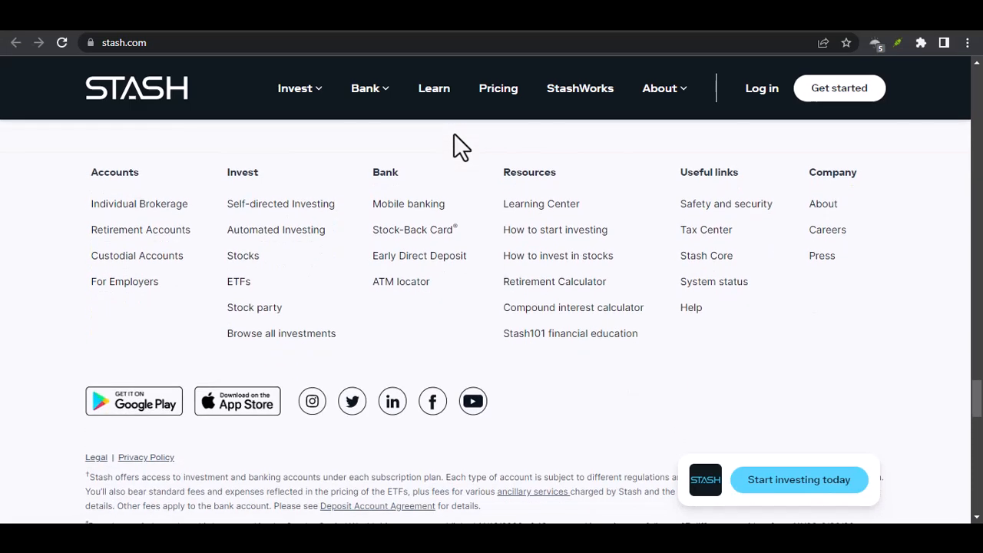
scroll(down, 3)
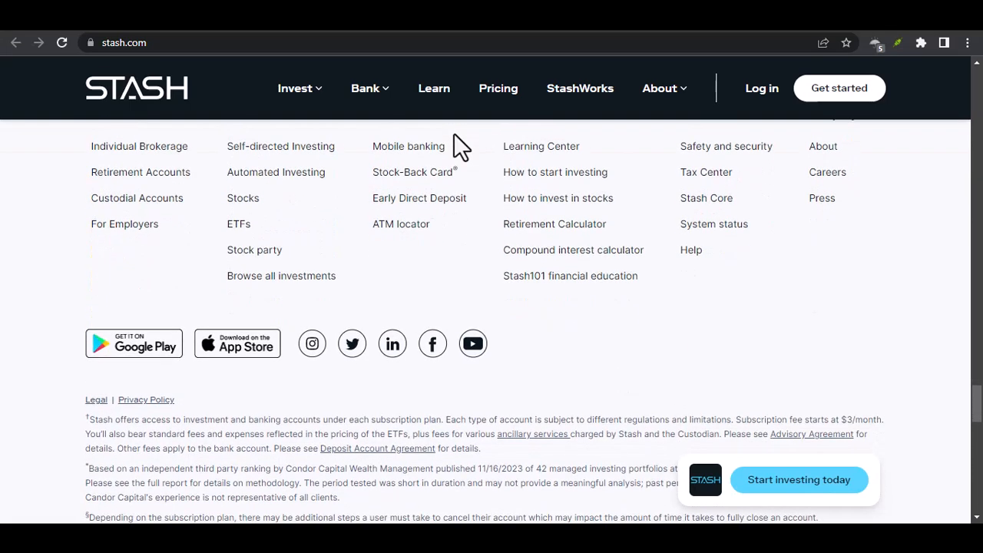
scroll(down, 3)
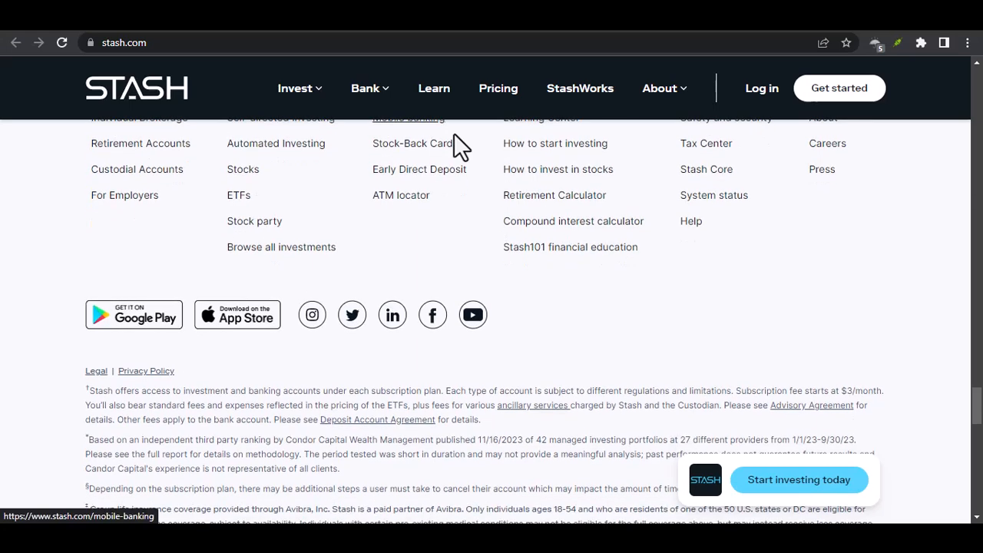
scroll(down, 3)
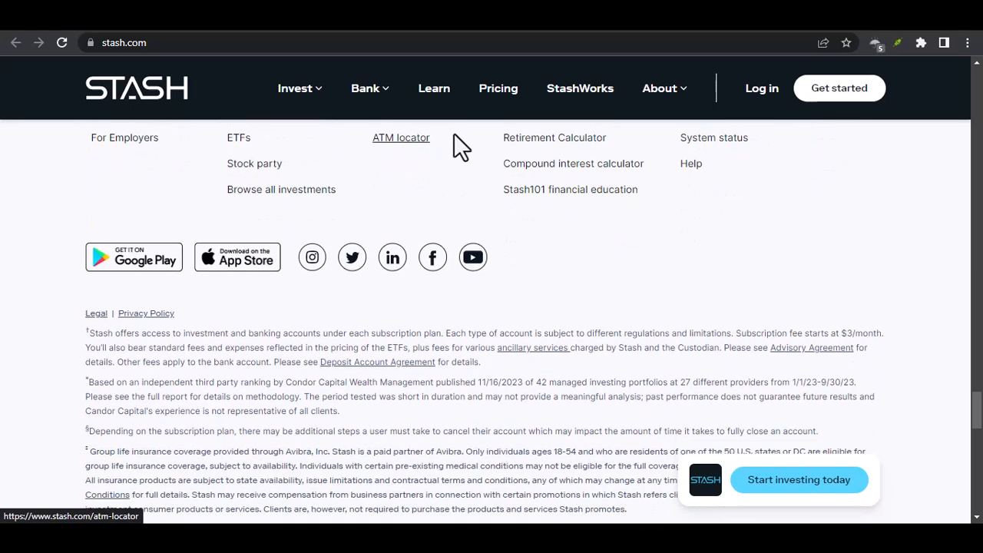
scroll(down, 3)
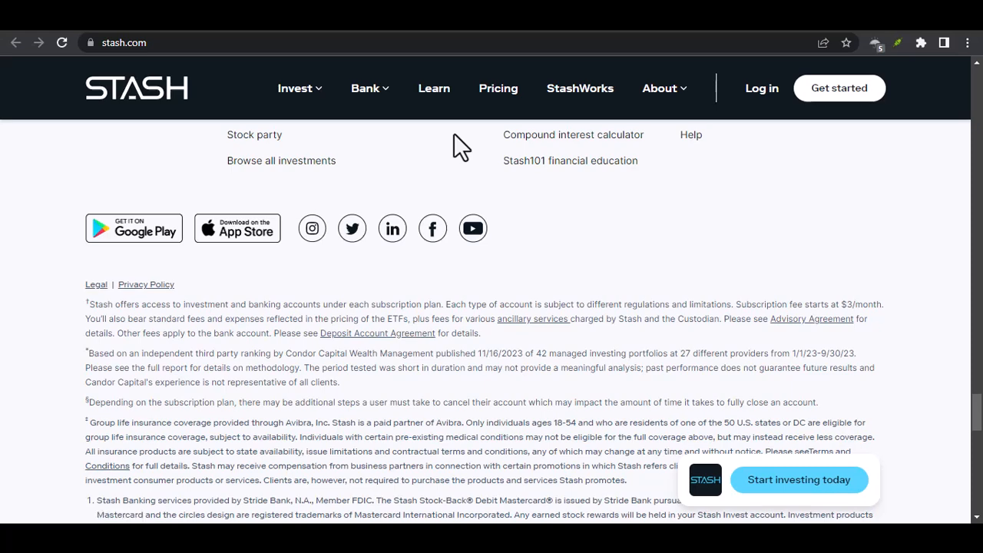
scroll(down, 3)
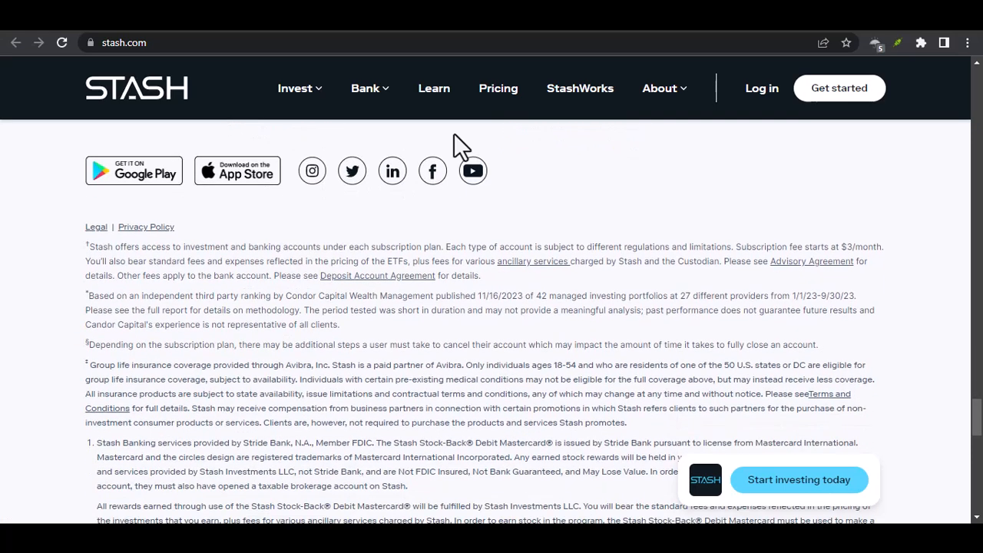
scroll(down, 3)
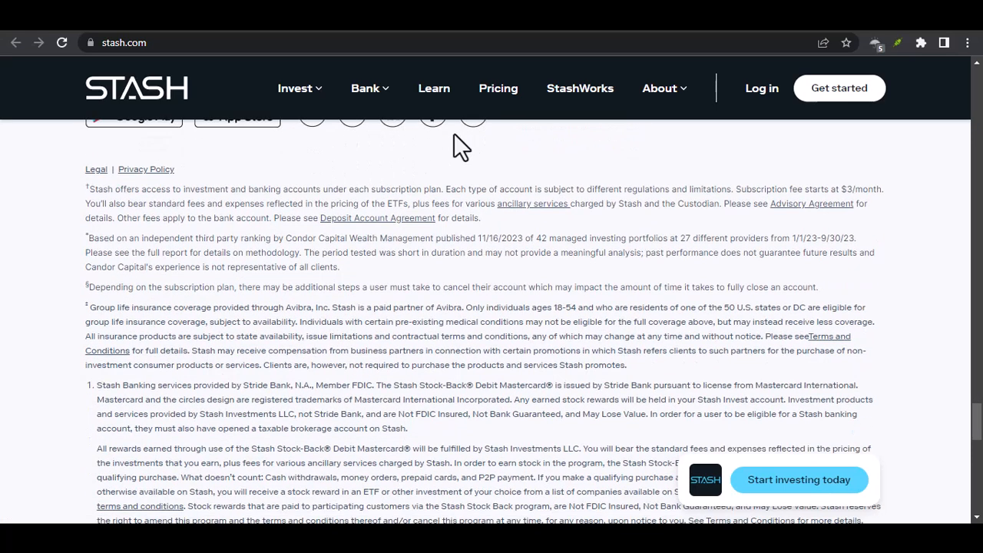
scroll(down, 3)
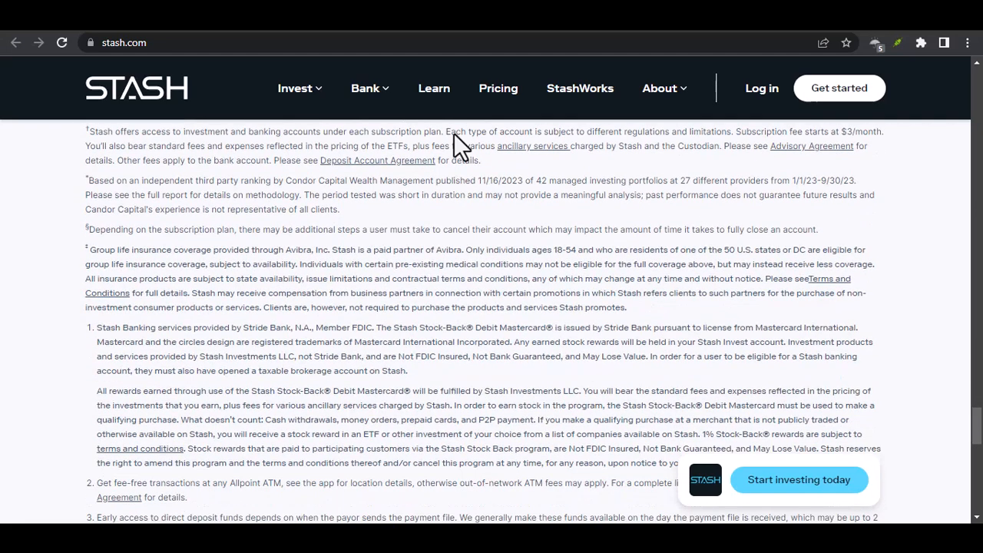
scroll(down, 3)
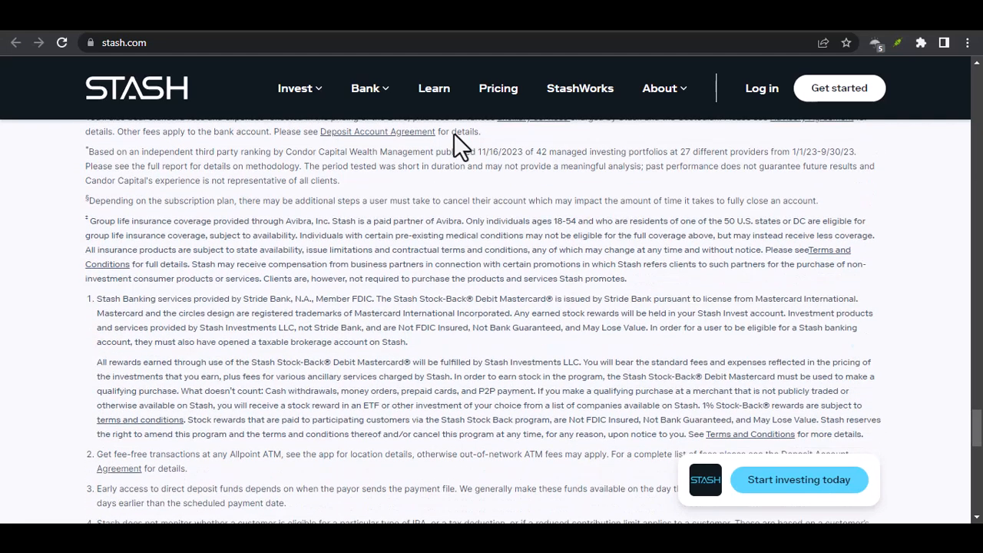
scroll(down, 3)
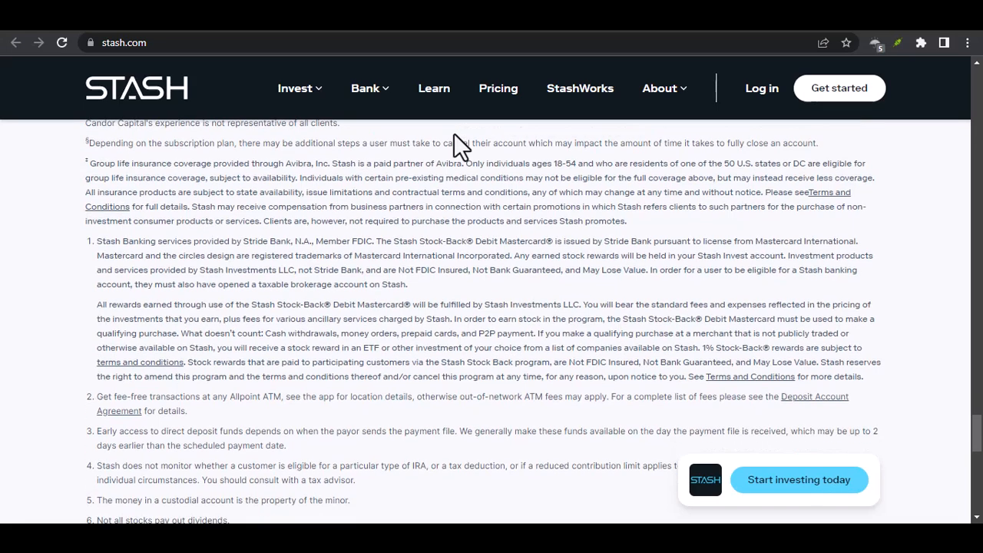
scroll(down, 3)
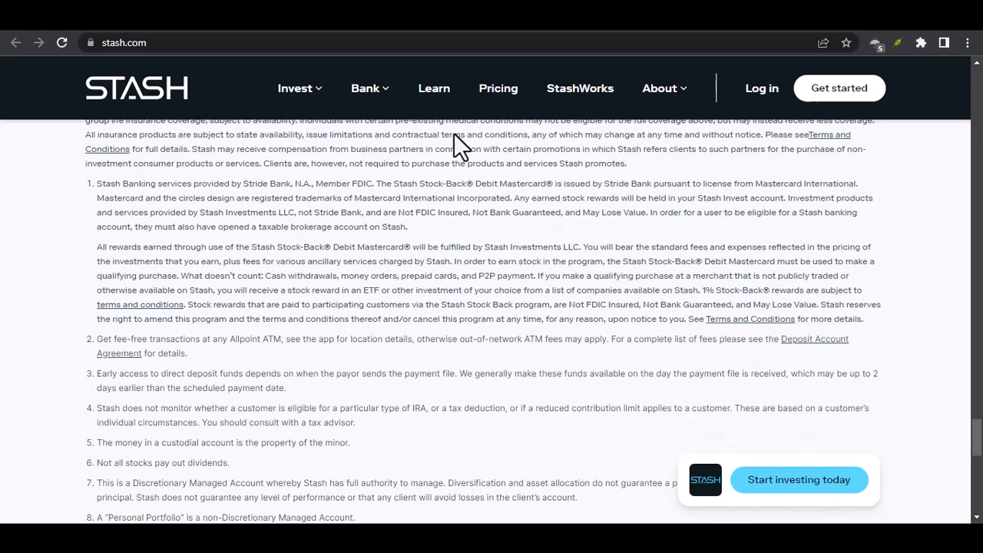
scroll(down, 3)
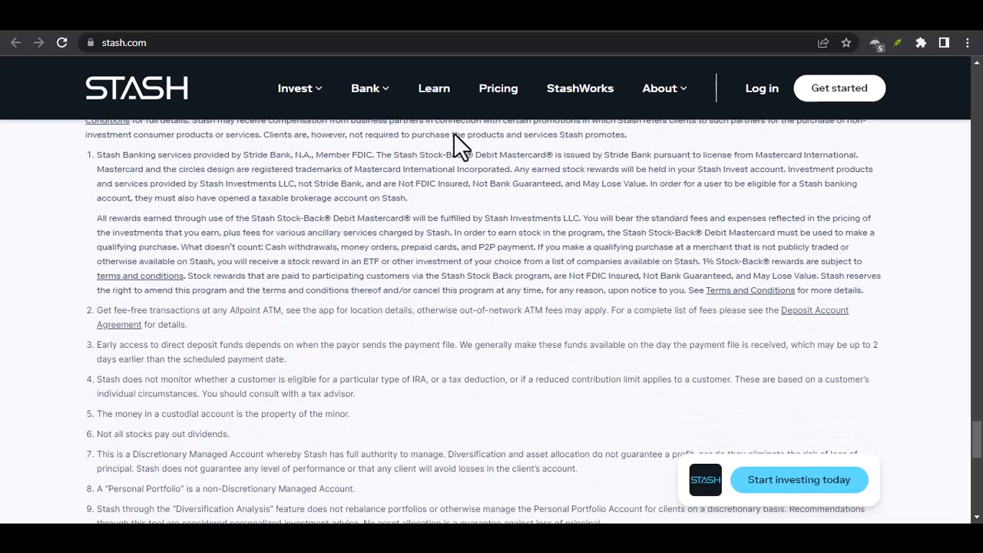